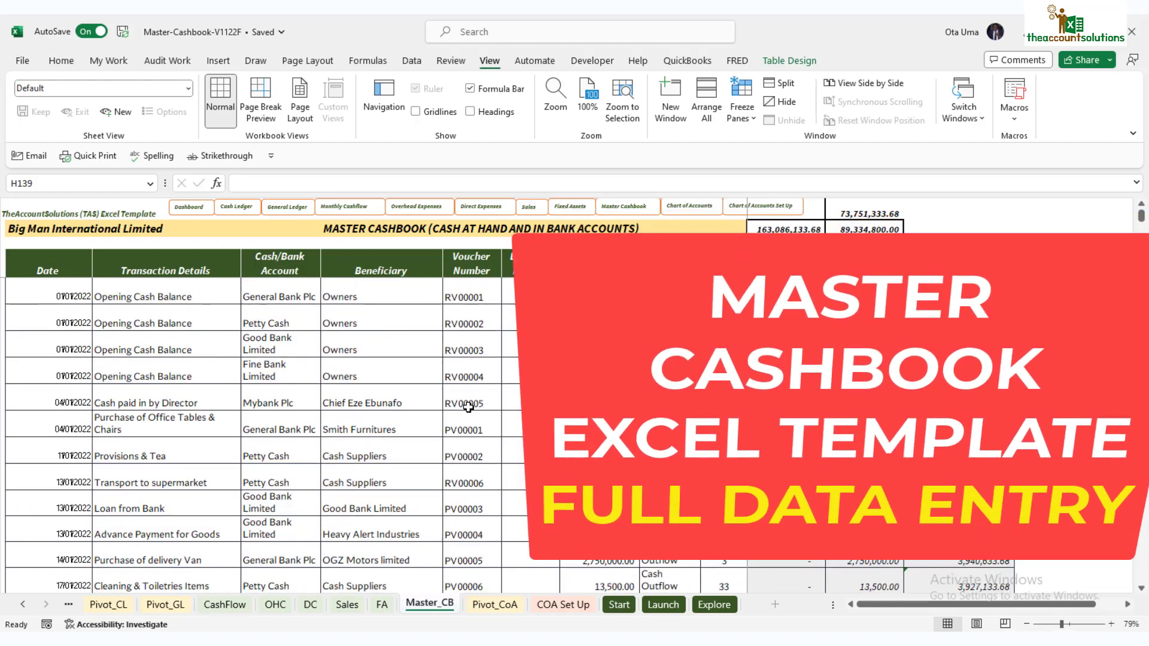
Step: Scroll down to the 25/10/2022 security charge payment and the blank rows below
{"action": "scroll", "scroll_direction": "down", "scroll_amount": 3}
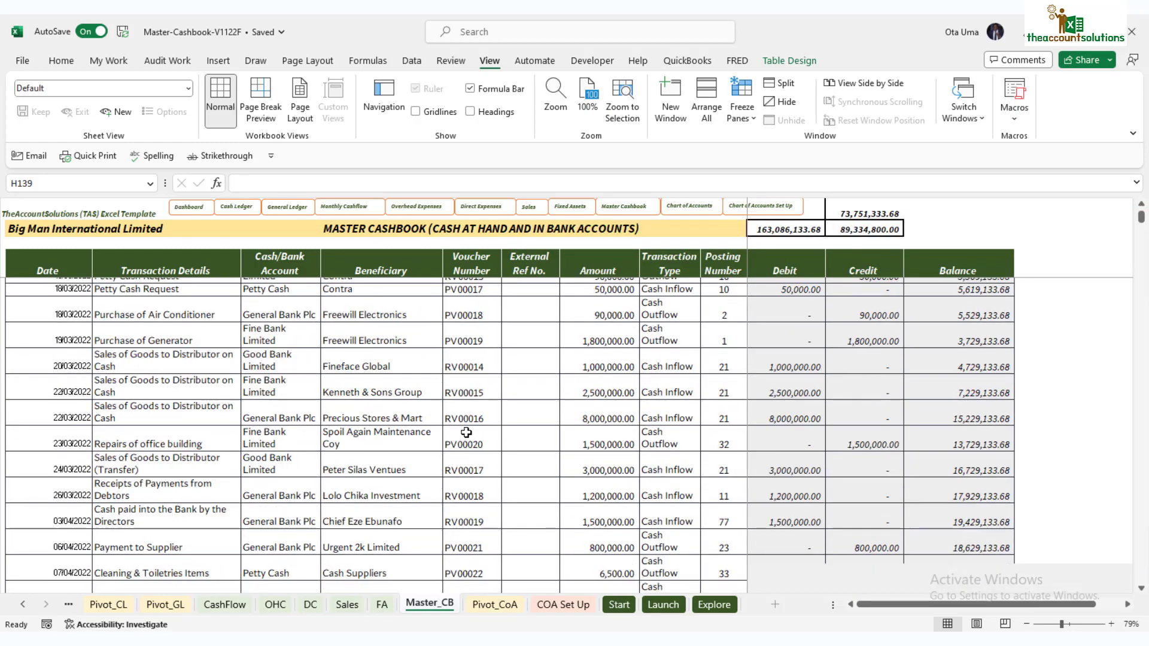
{"action": "scroll", "scroll_direction": "down", "scroll_amount": 3}
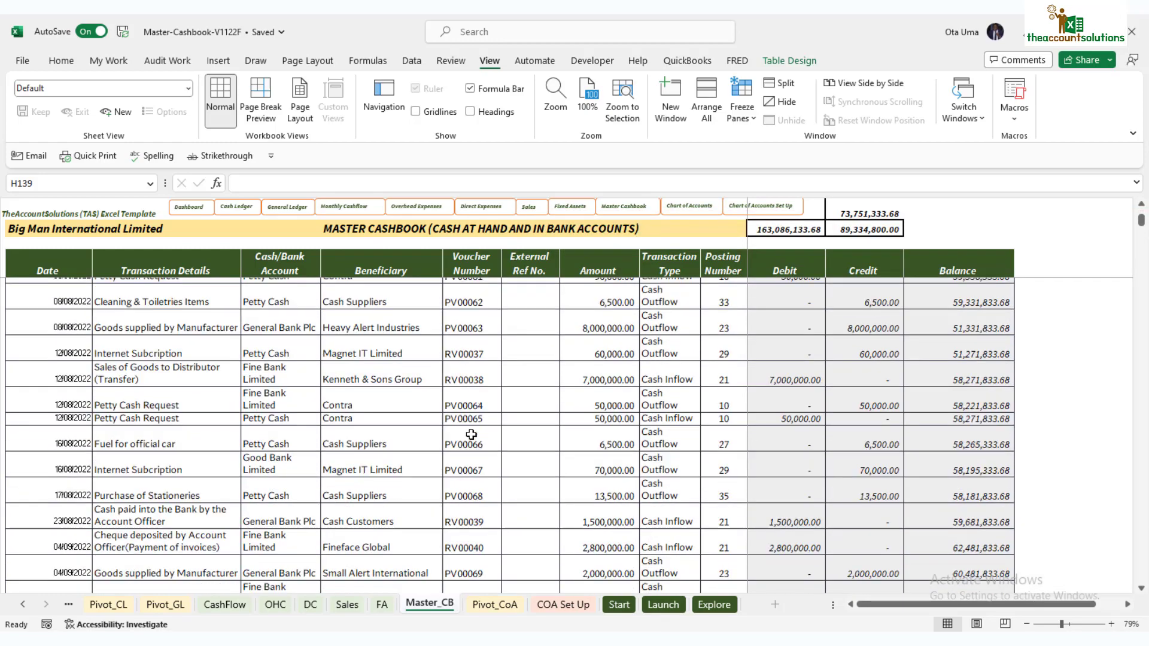
{"action": "scroll", "scroll_direction": "down", "scroll_amount": 3}
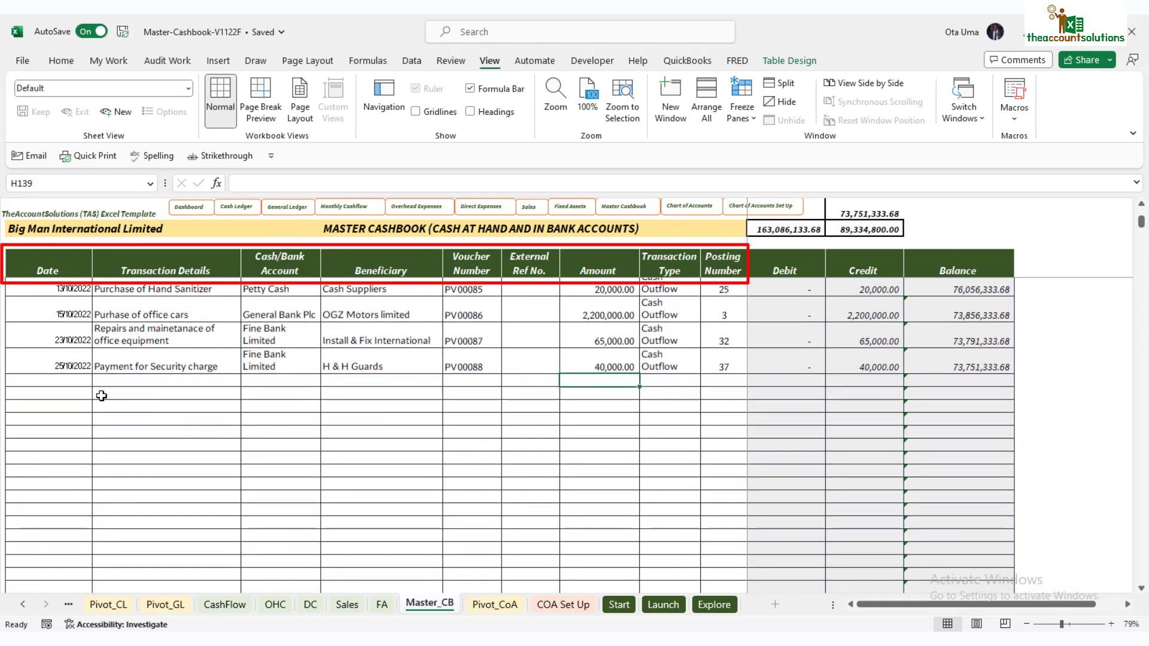
Step: Enter 01/11/2022 and 'Payment for staff Salaries' in the first blank cashbook row
{"action": "left_click", "coordinate": [47, 391]}
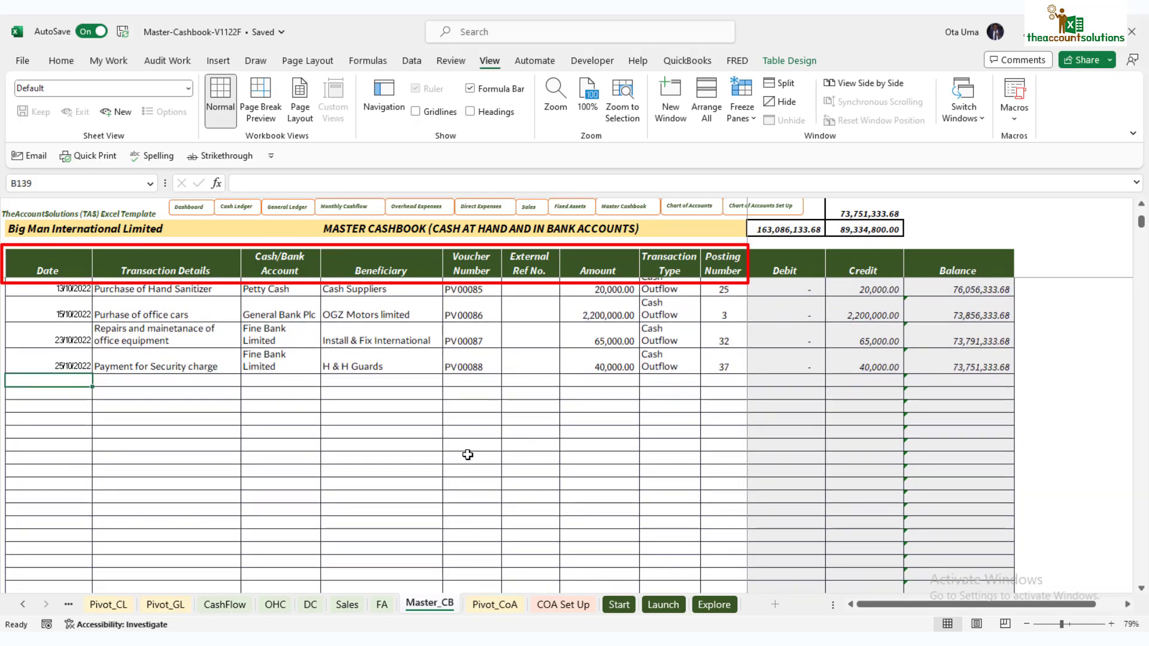
{"action": "type", "text": "1/11/"}
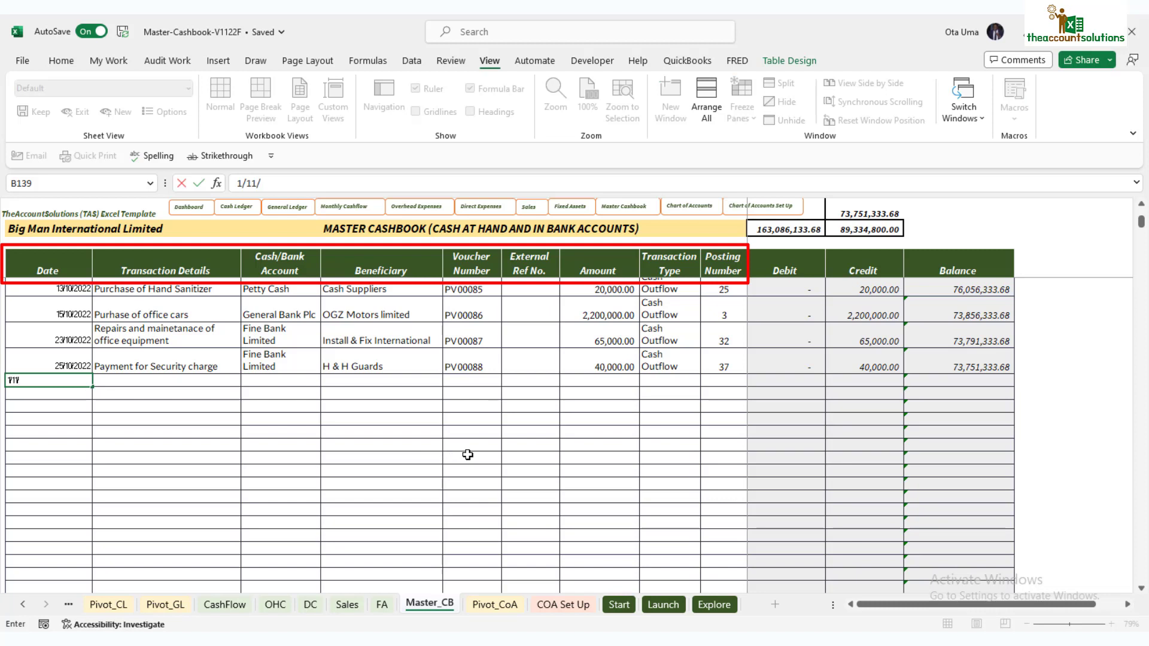
{"action": "type", "text": "22"}
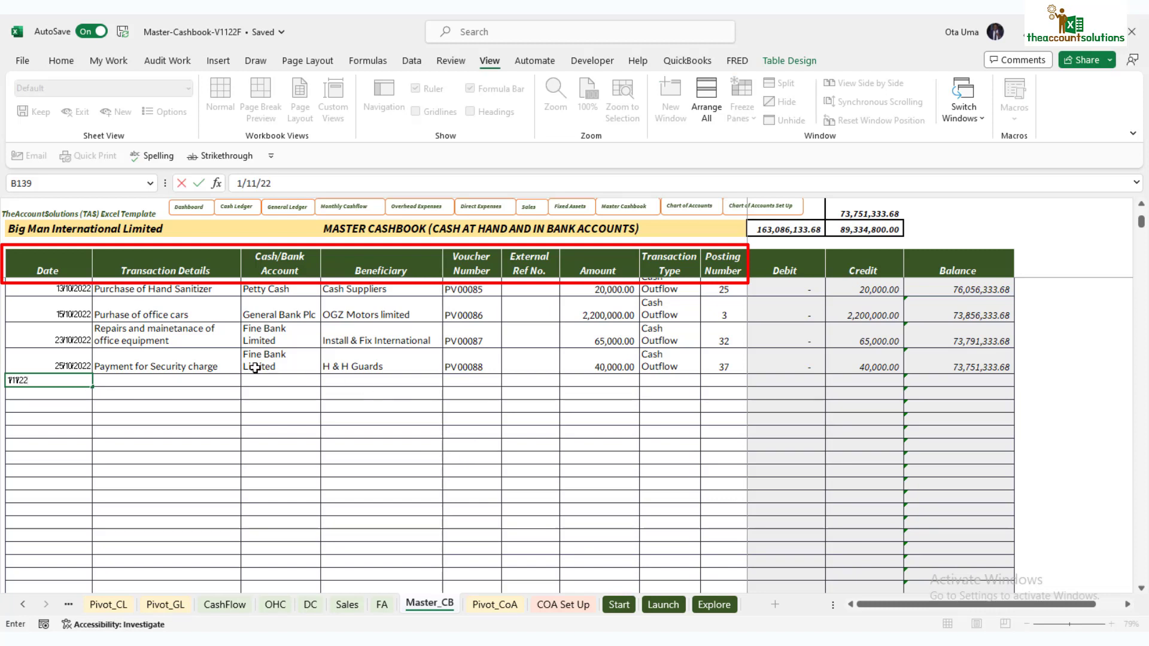
{"action": "key", "text": "Enter"}
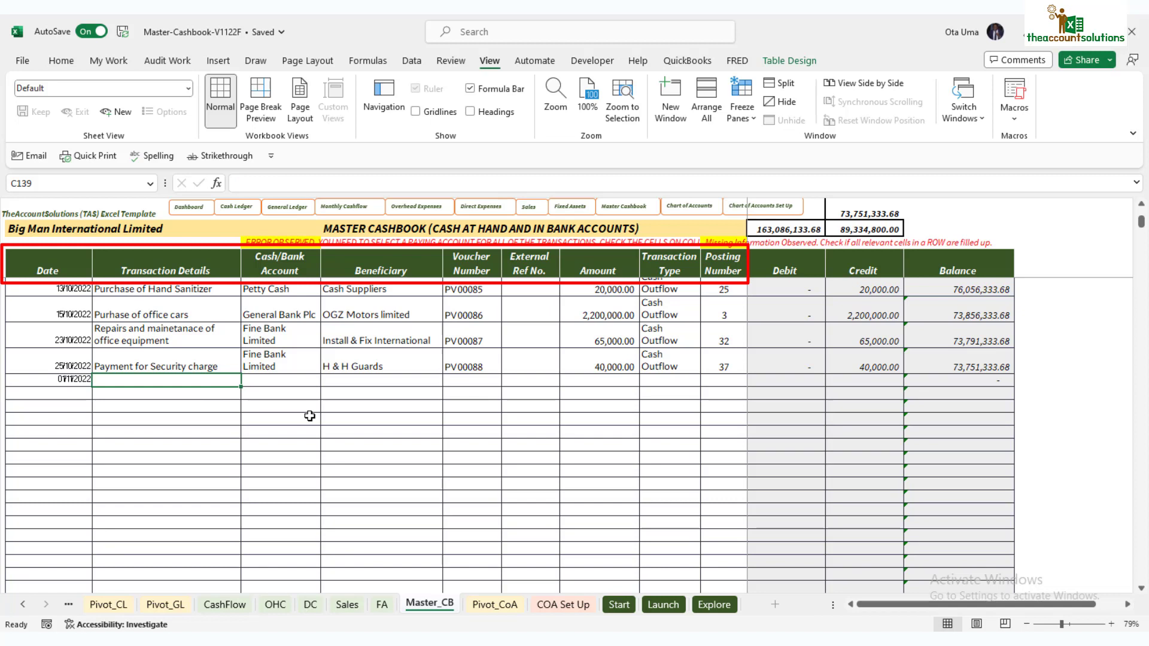
{"action": "type", "text": "Payment for staff S"}
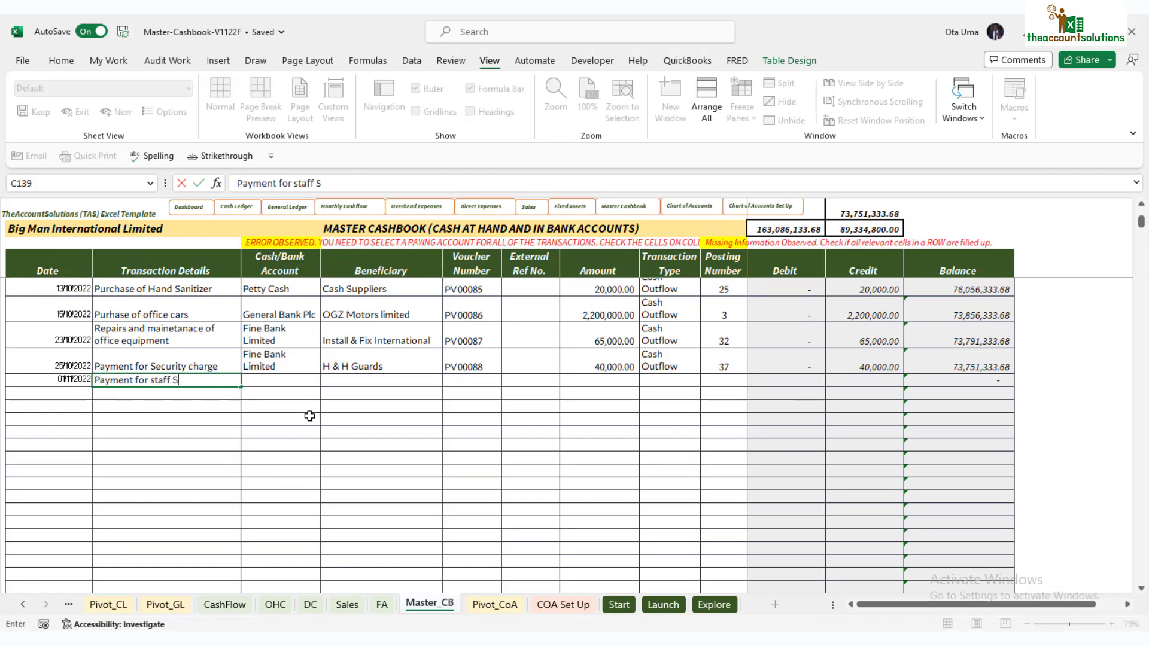
{"action": "type", "text": "alaries"}
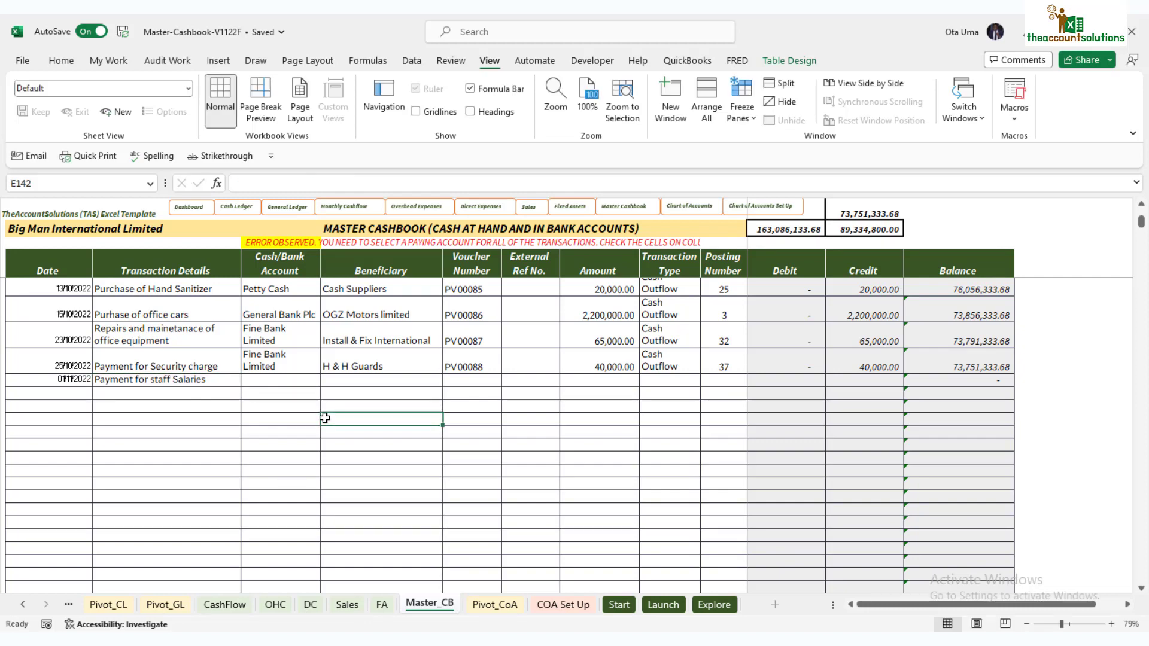
Step: On COA Set Up, inspect the Good Bank Limited, Mybank Plc and Contra Account balance formulas
{"action": "left_click", "coordinate": [562, 604]}
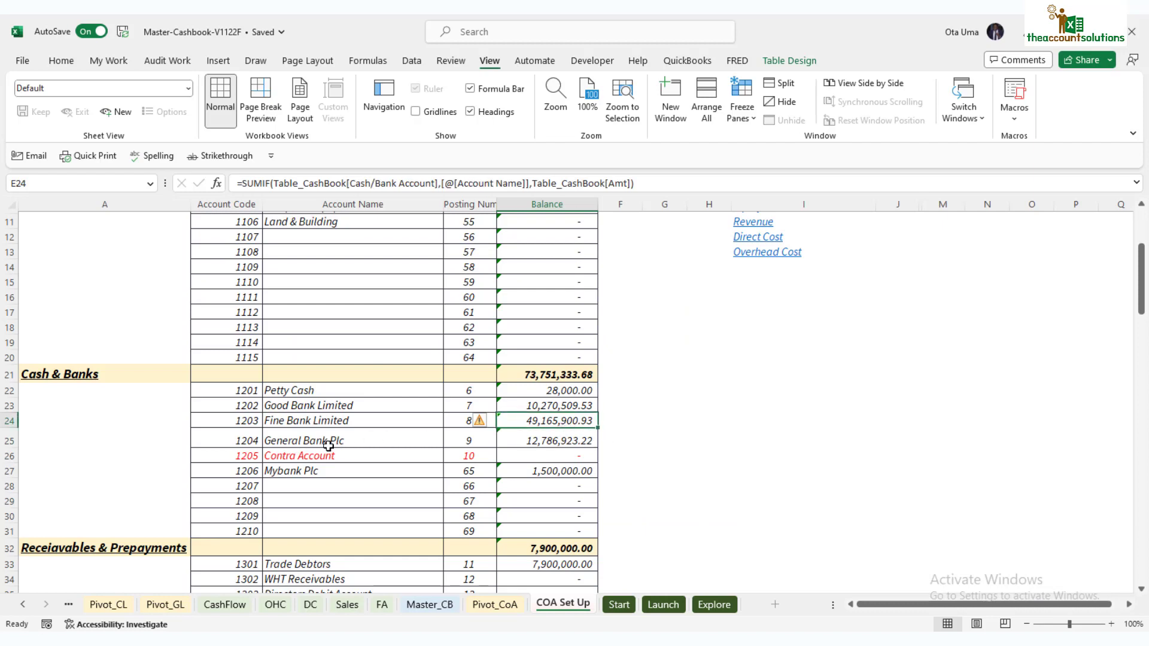
{"action": "left_click", "coordinate": [546, 405]}
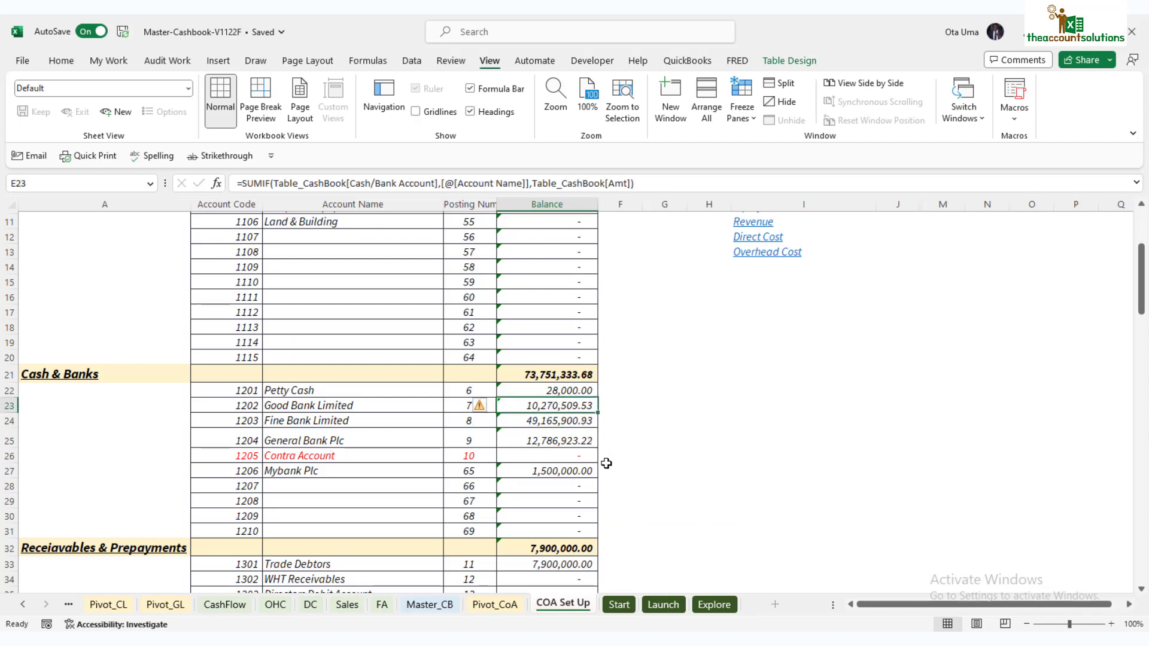
{"action": "left_click", "coordinate": [545, 470]}
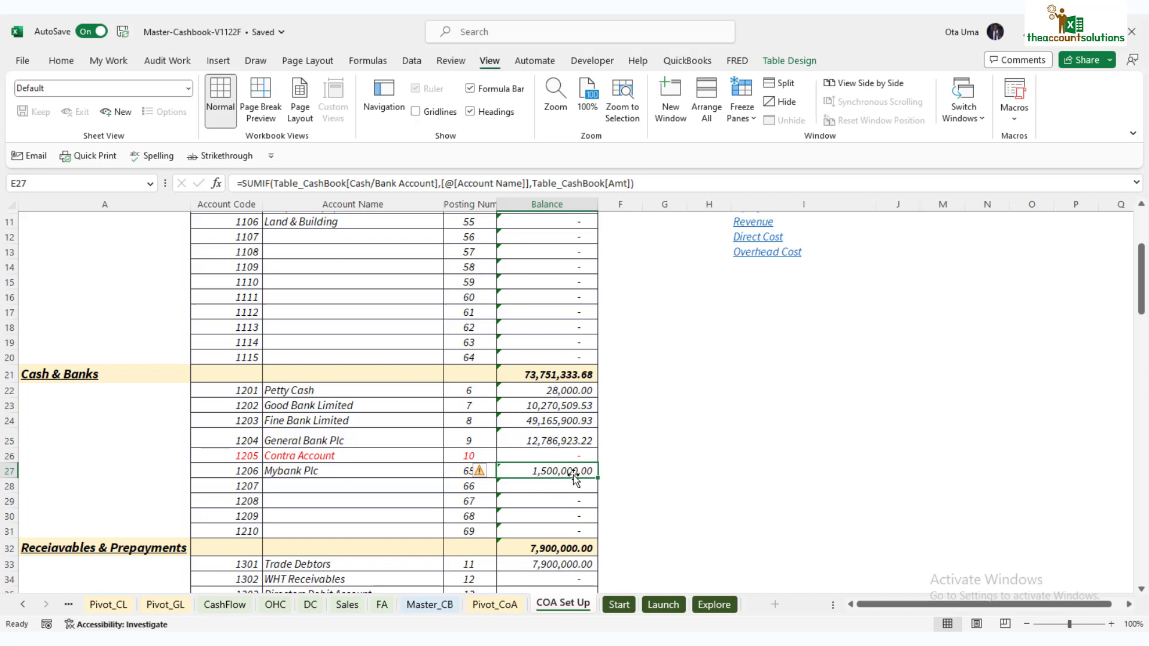
{"action": "left_click", "coordinate": [545, 455]}
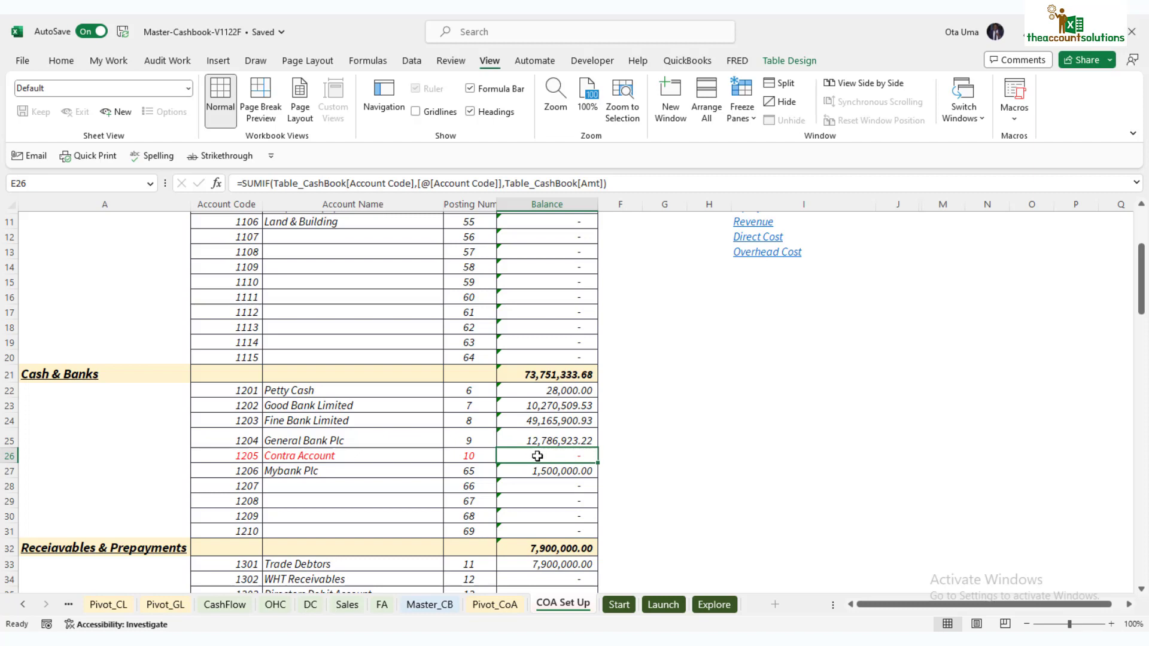
{"action": "mouse_move", "coordinate": [577, 455]}
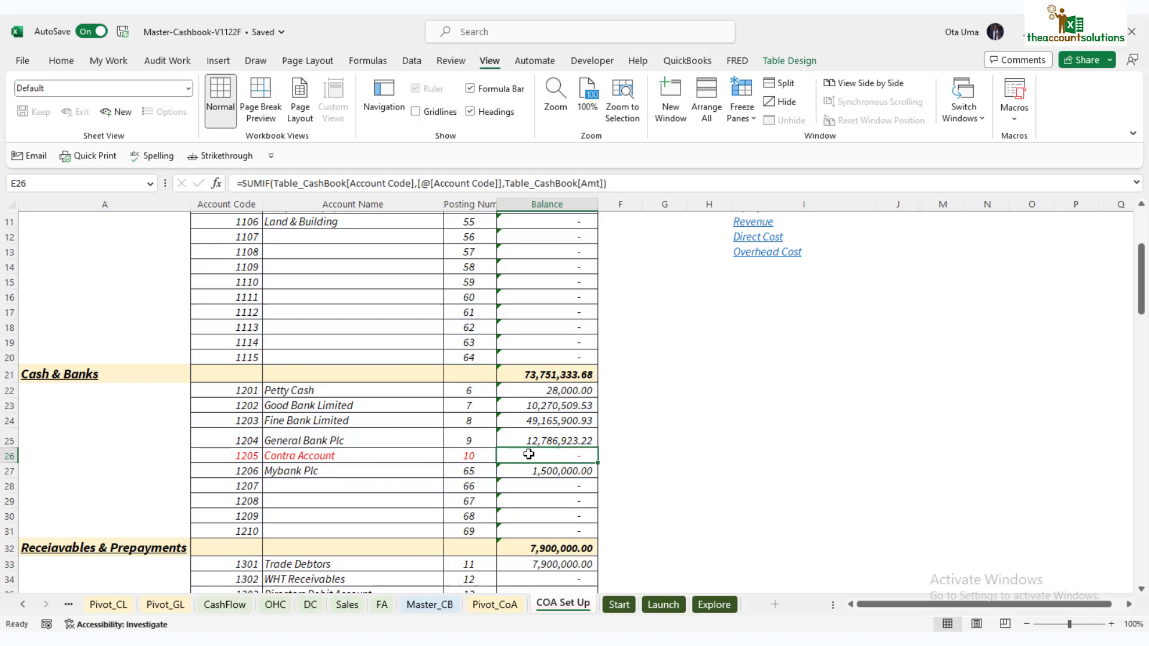
{"action": "mouse_move", "coordinate": [577, 454]}
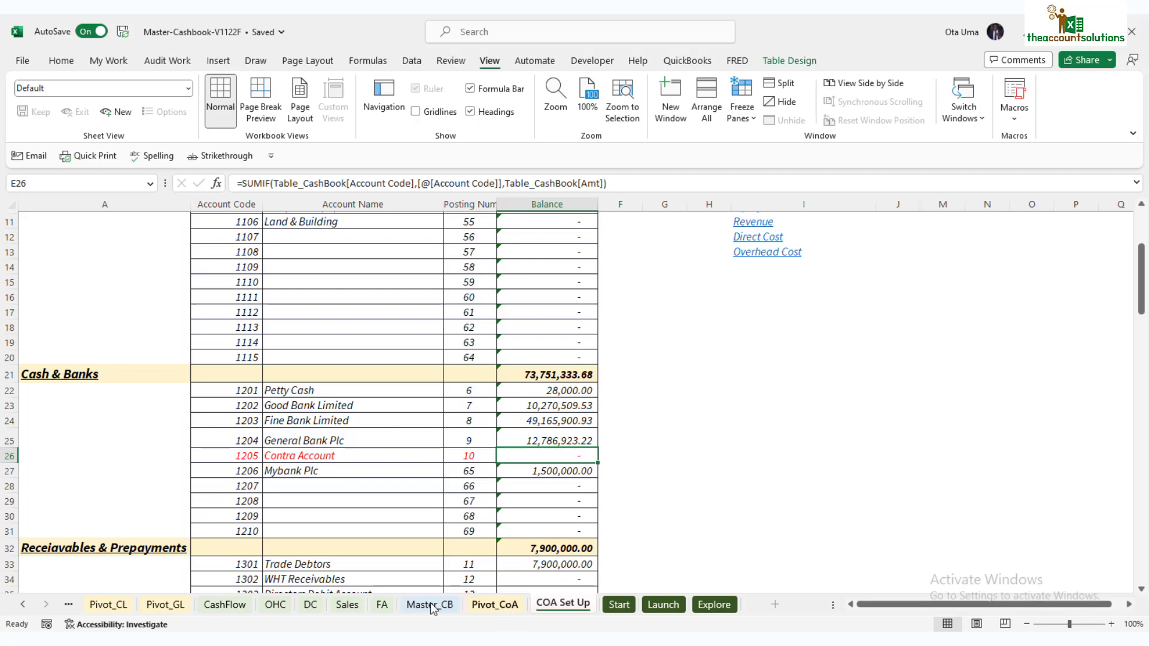
Step: Back on Master_CB, choose Fine Bank Limited as the account and enter beneficiary Staff
{"action": "left_click", "coordinate": [430, 605]}
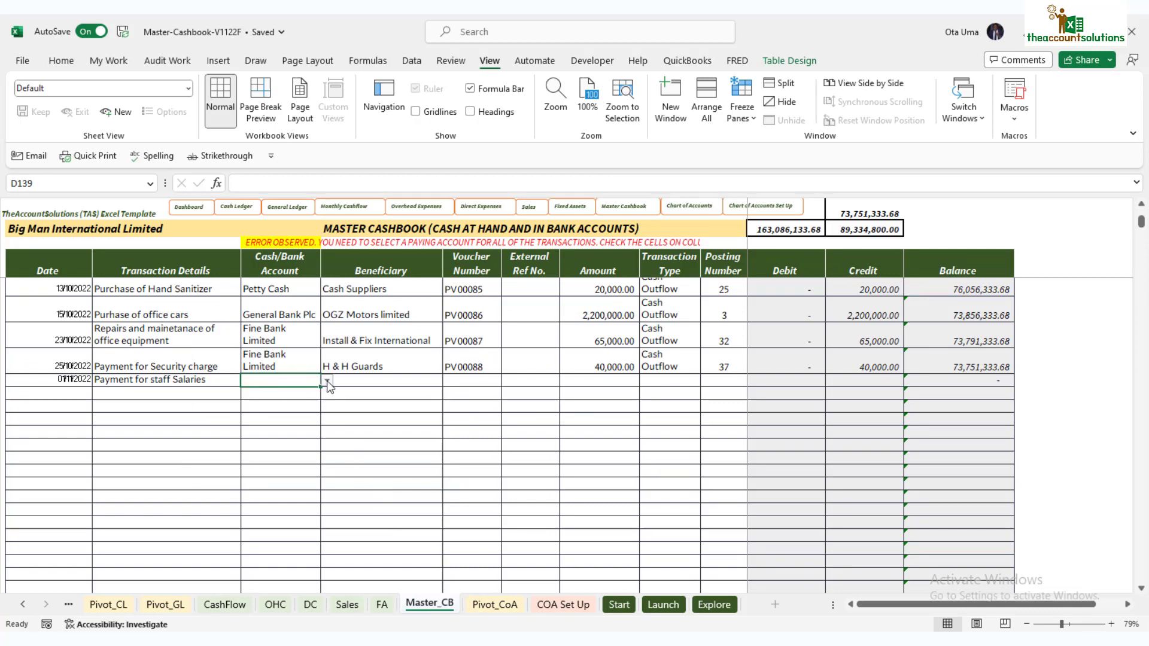
{"action": "left_click", "coordinate": [327, 380]}
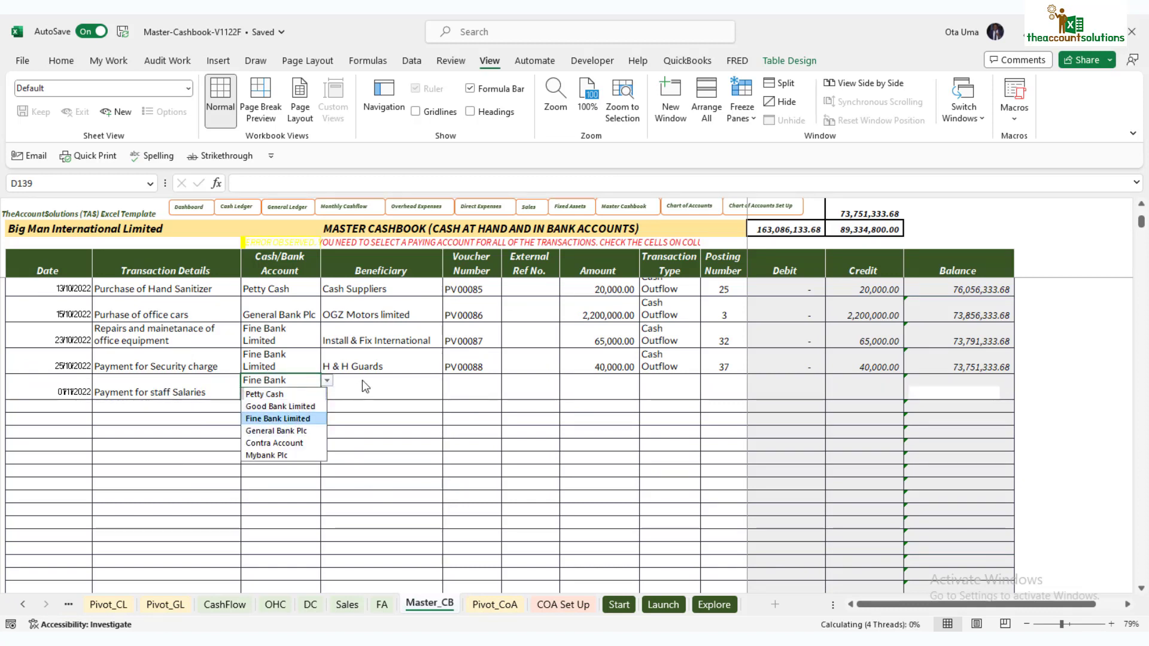
{"action": "left_click", "coordinate": [278, 419]}
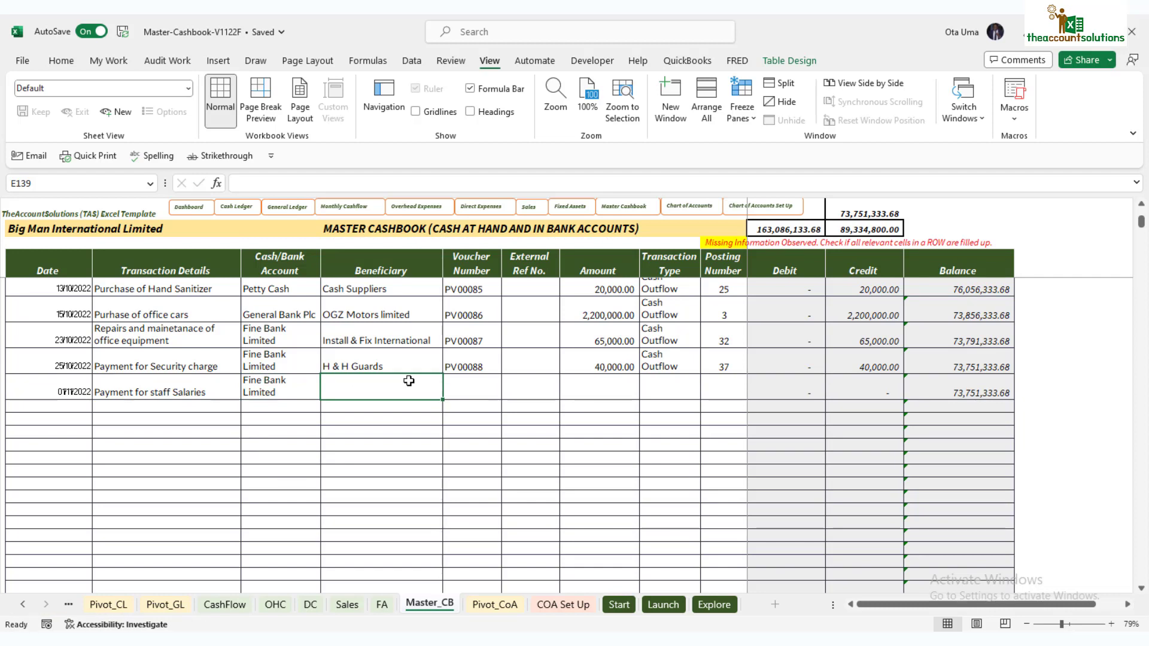
{"action": "type", "text": "Staff"}
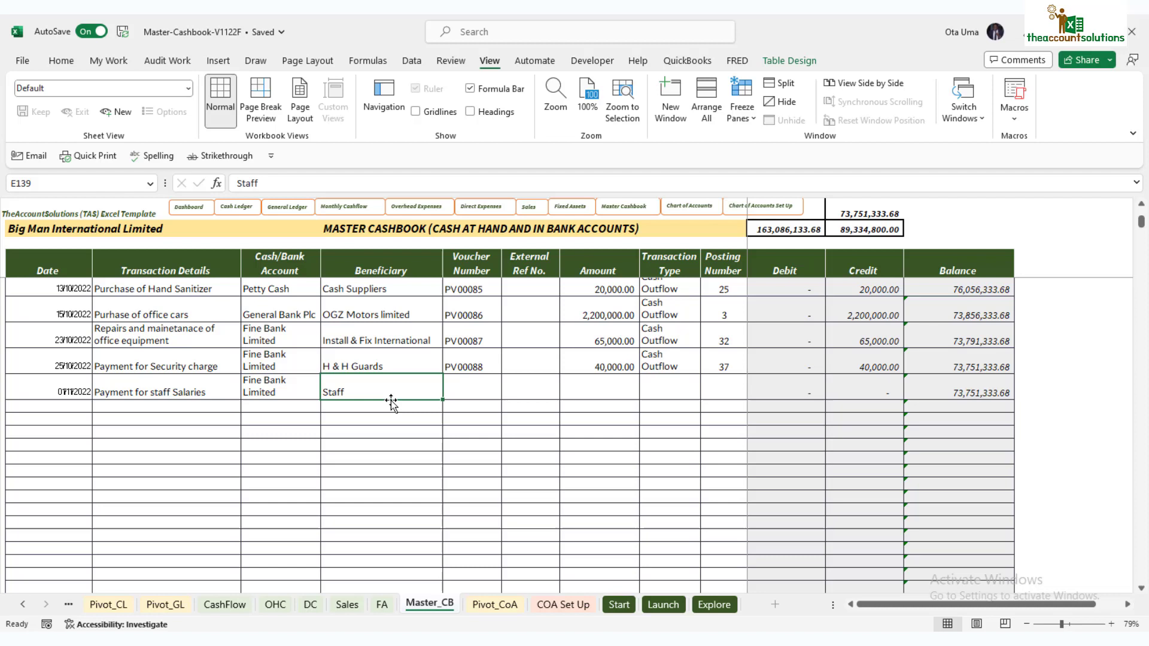
Step: Enter voucher PV00089 and amount 5,500,000, marked as Cash Outflow
{"action": "left_click", "coordinate": [472, 386]}
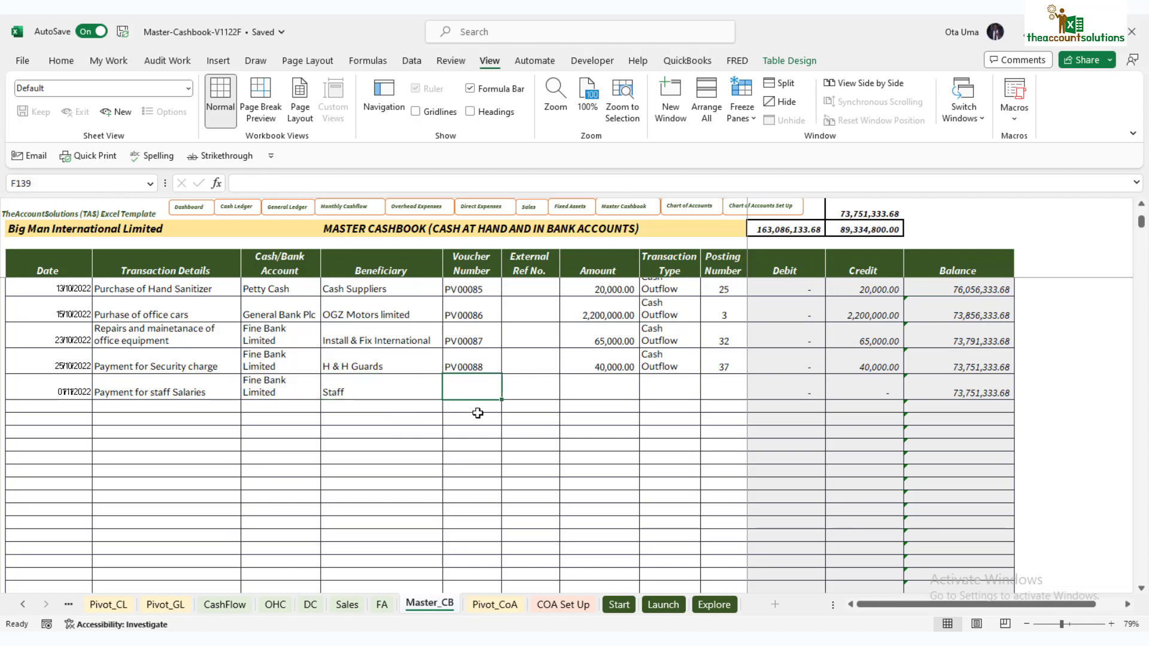
{"action": "type", "text": "PV0"}
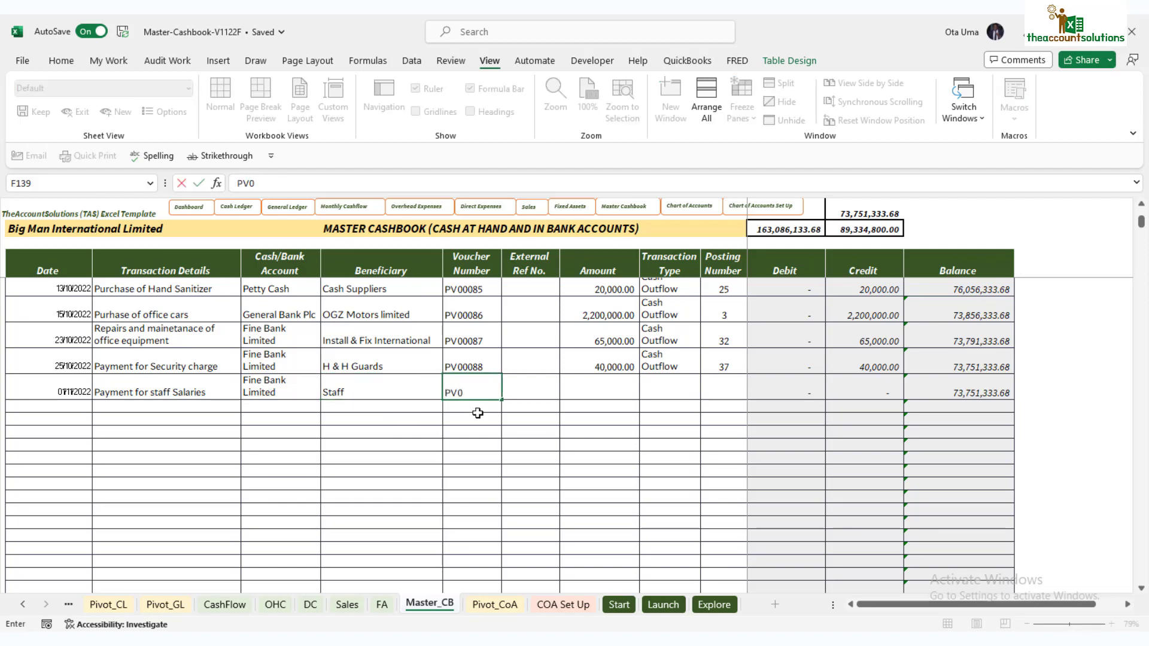
{"action": "type", "text": "088"}
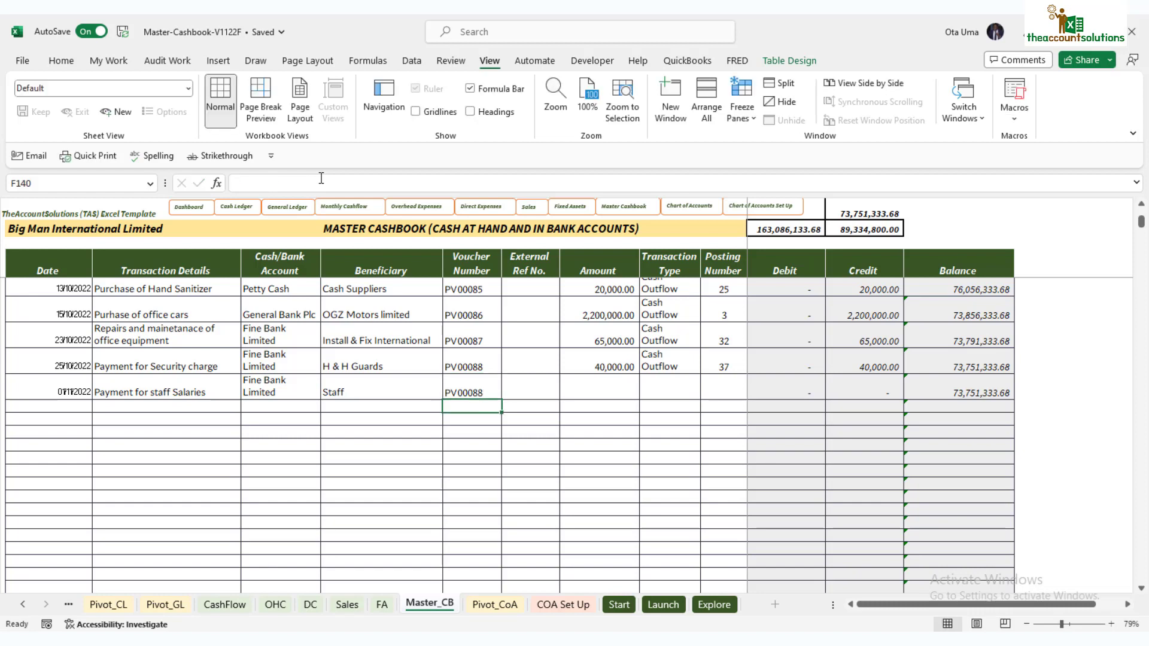
{"action": "type", "text": "PV00089"}
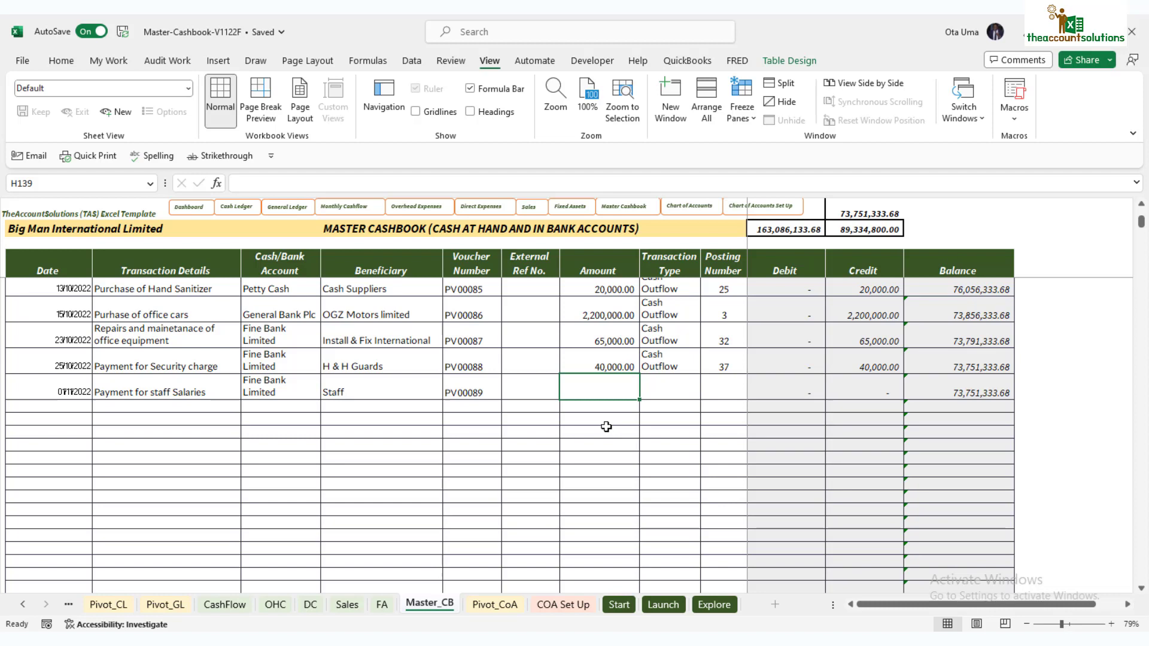
{"action": "type", "text": "5500"}
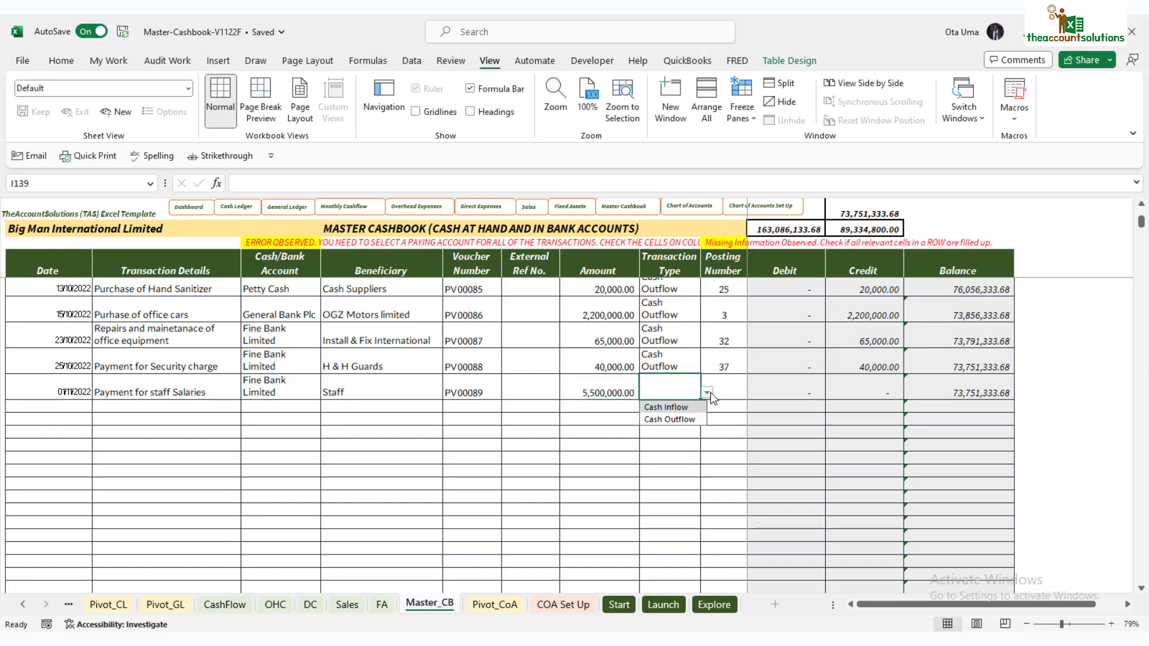
{"action": "left_click", "coordinate": [669, 419]}
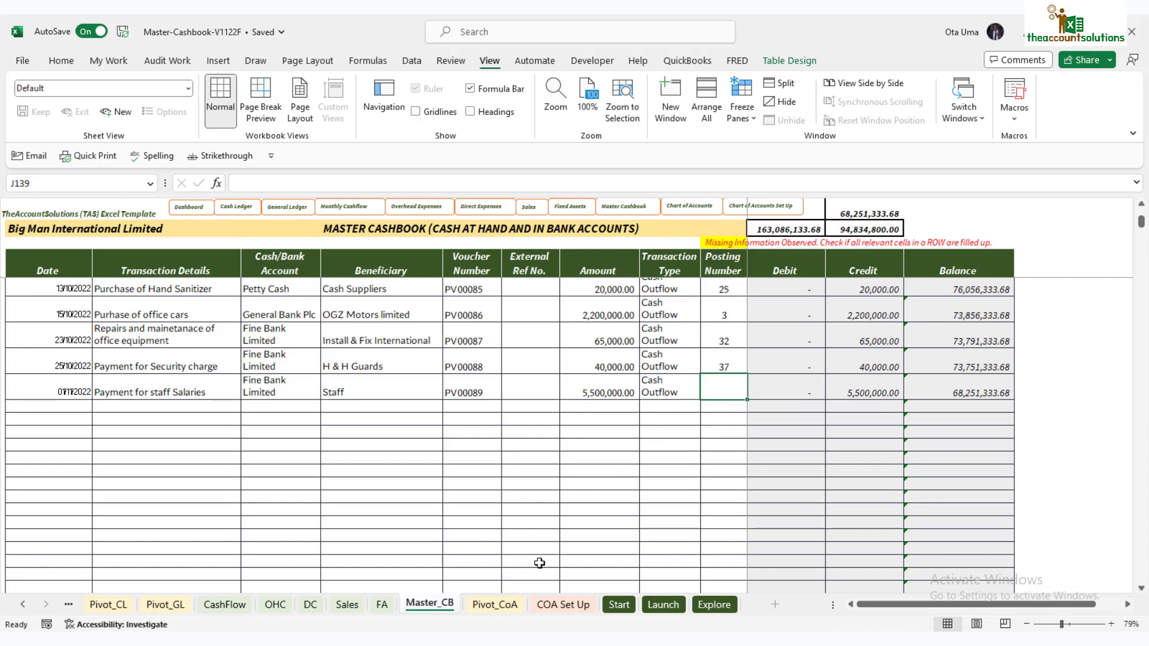
Step: Look up the salary posting number on the Pivot_CoA sheet, then return to Master_CB
{"action": "left_click", "coordinate": [494, 604]}
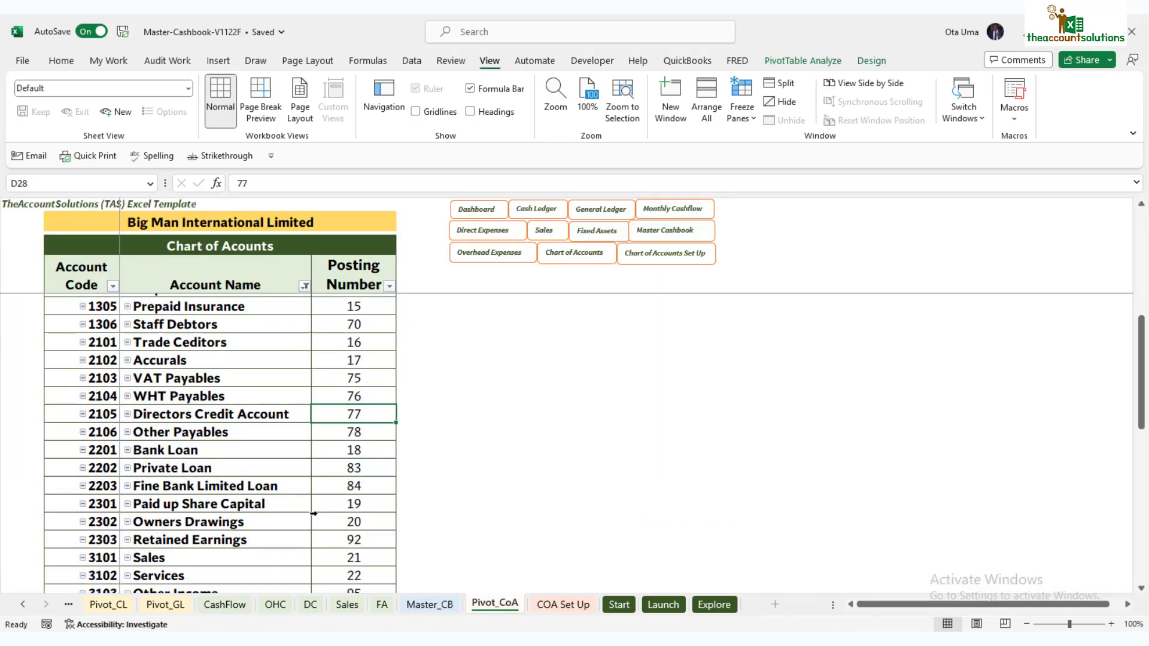
{"action": "scroll", "scroll_direction": "down", "scroll_amount": 3}
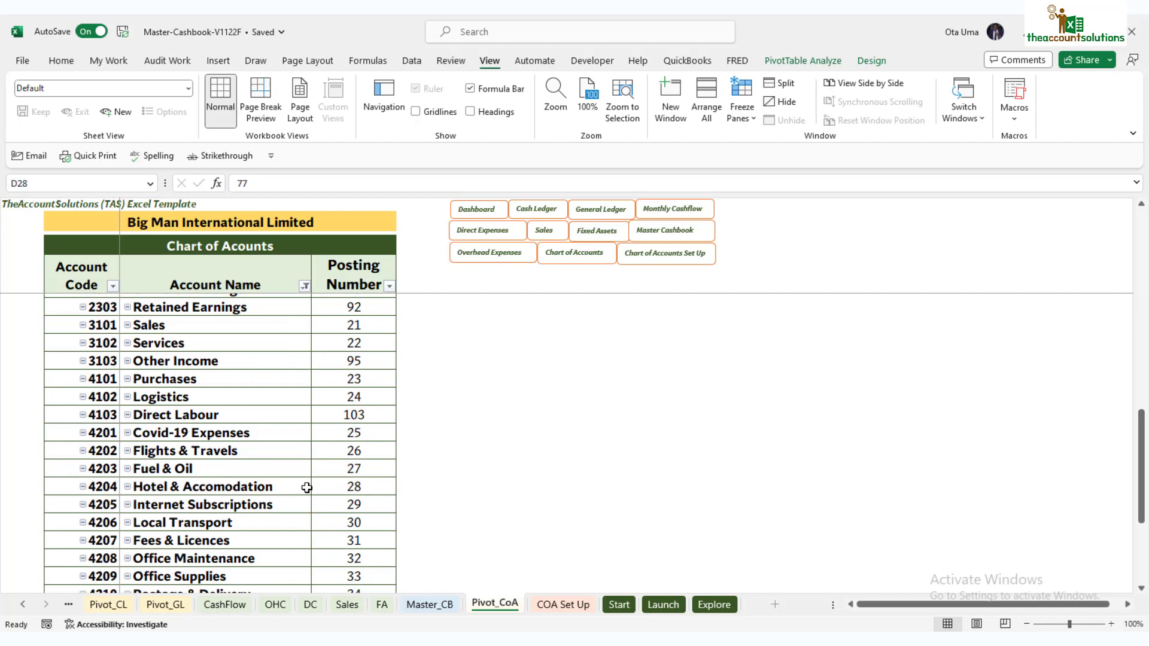
{"action": "scroll", "scroll_direction": "down", "scroll_amount": 3}
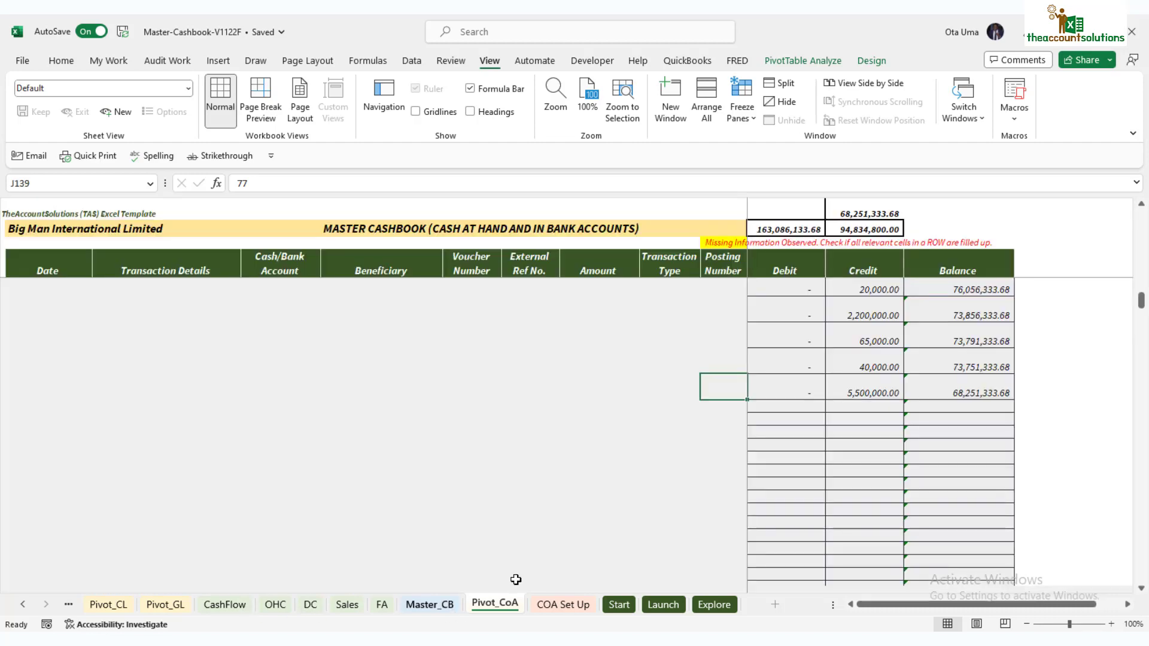
{"action": "left_click", "coordinate": [430, 605]}
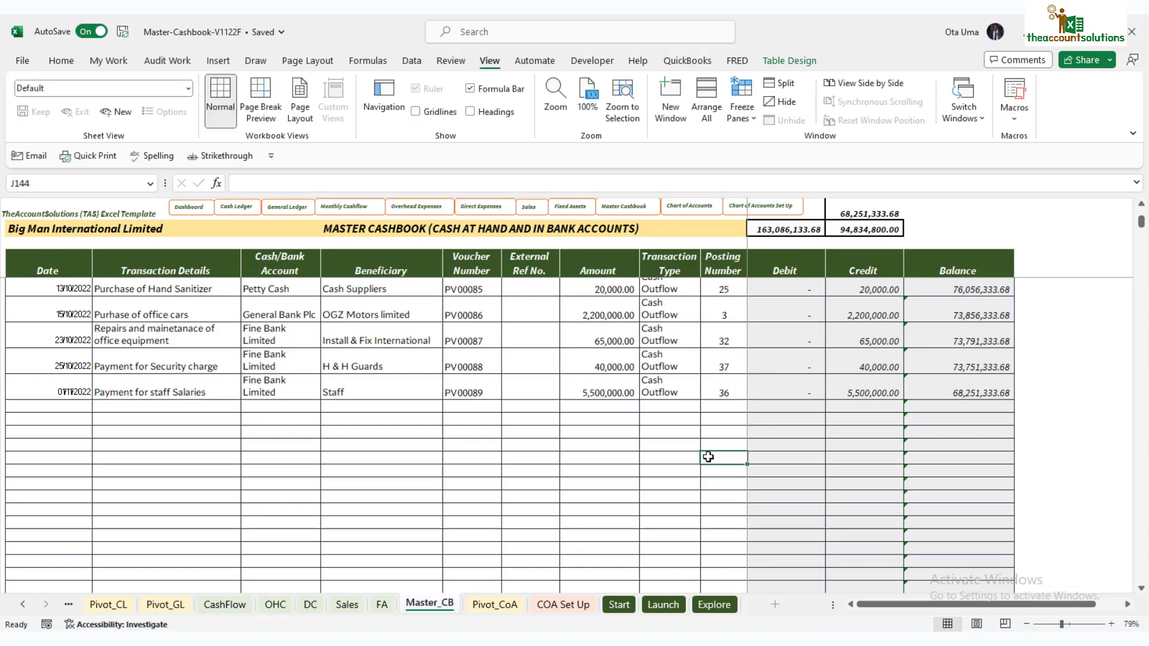
{"action": "mouse_move", "coordinate": [1035, 396]}
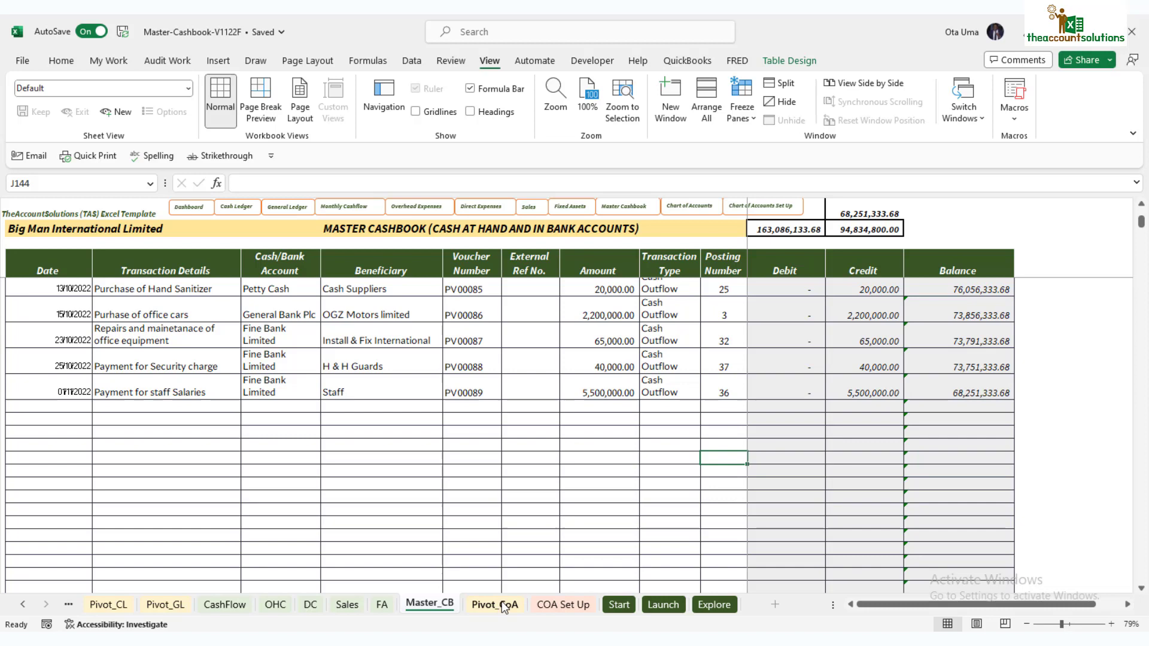
{"action": "left_click", "coordinate": [562, 604]}
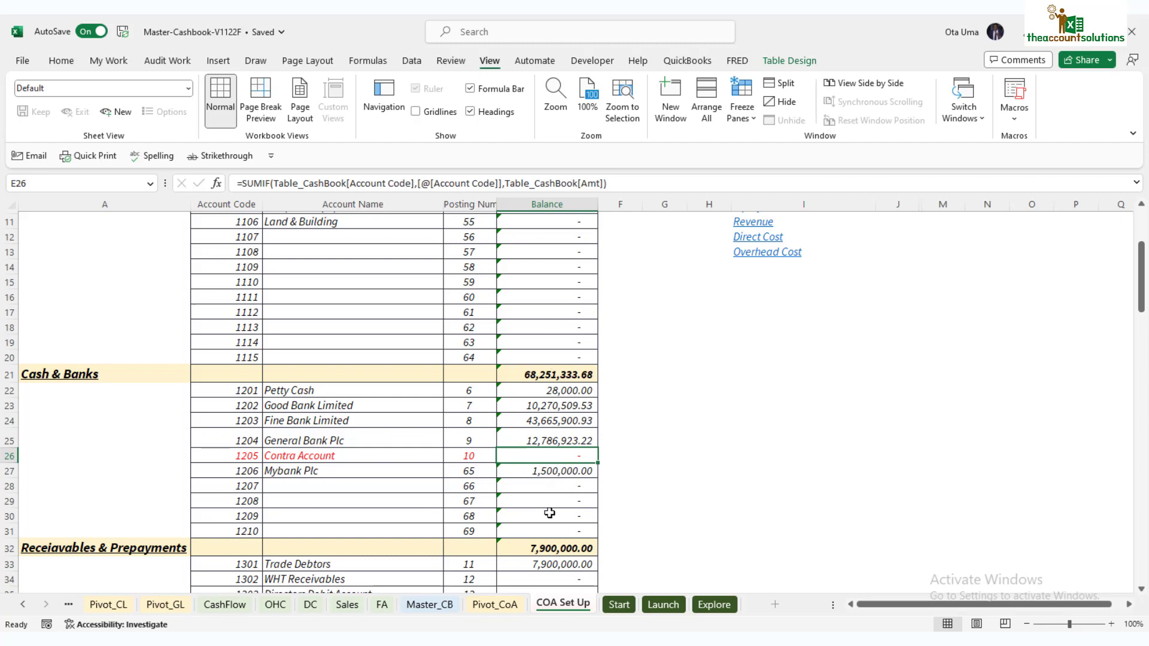
{"action": "mouse_move", "coordinate": [557, 489]}
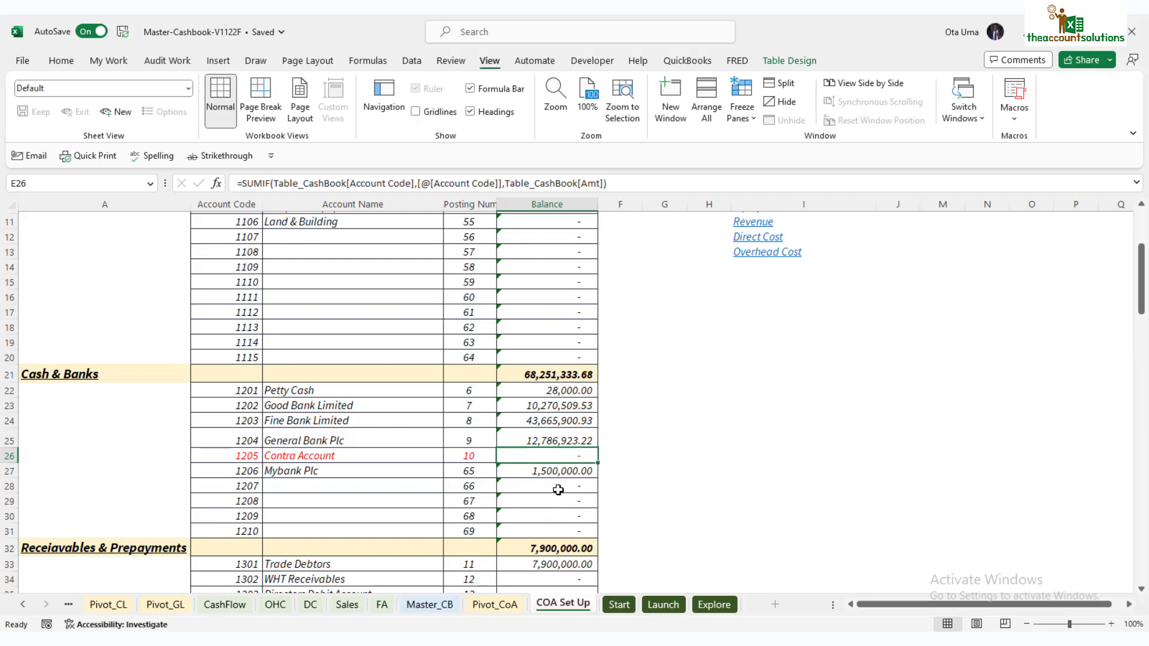
{"action": "mouse_move", "coordinate": [587, 349]}
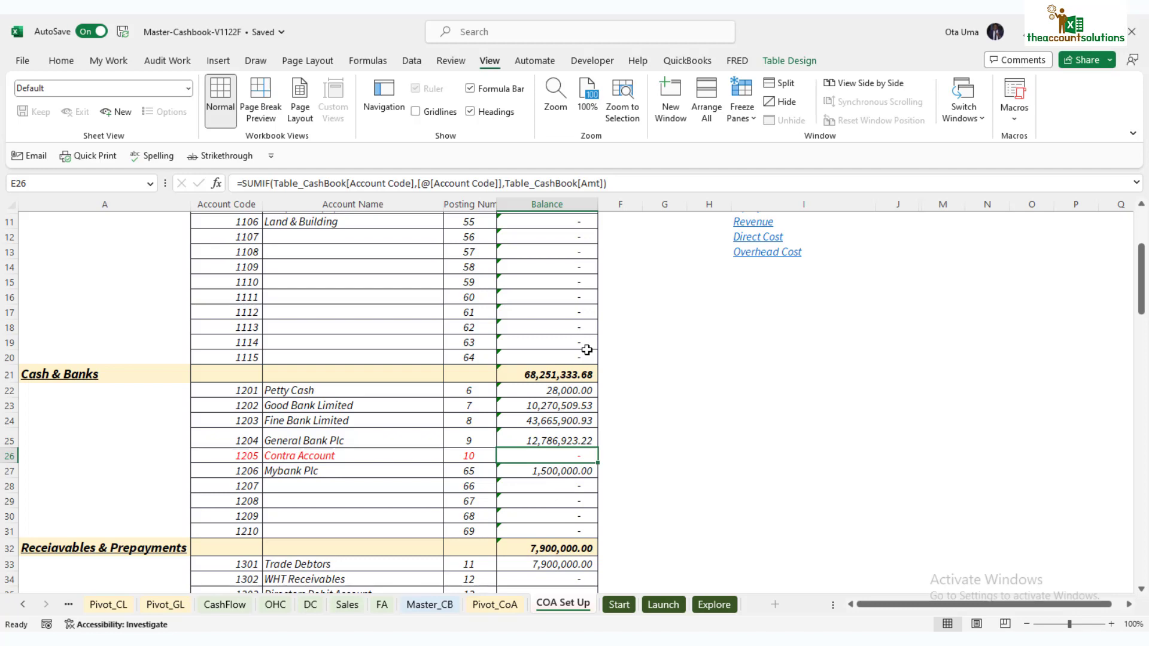
{"action": "left_click", "coordinate": [429, 604]}
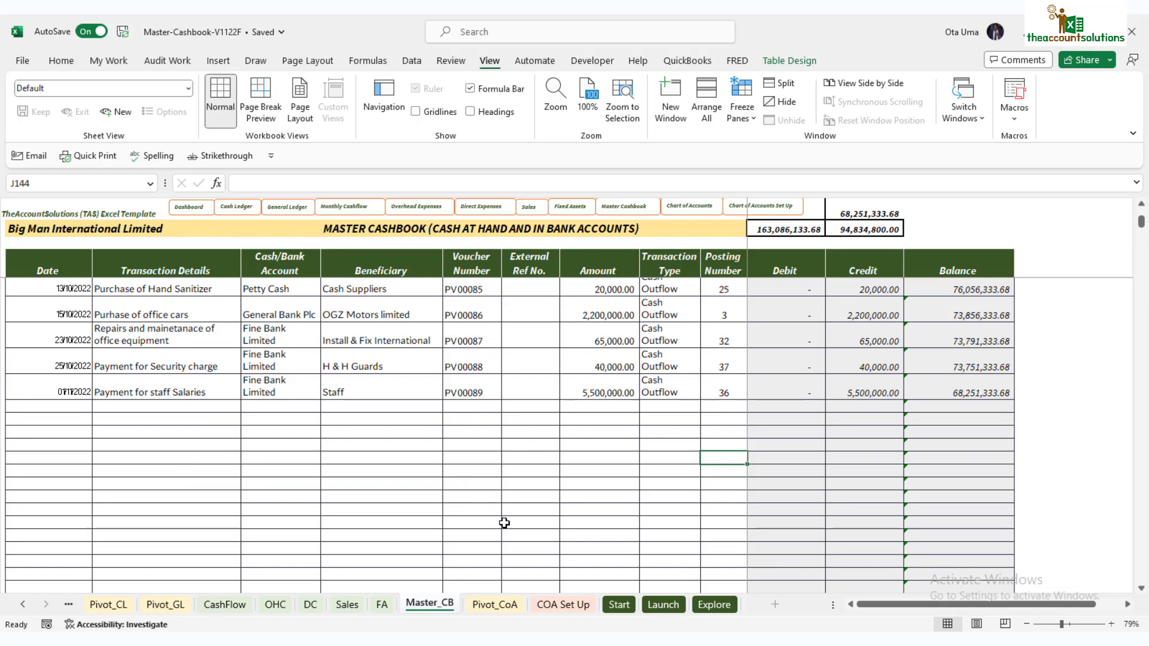
{"action": "mouse_move", "coordinate": [513, 509]}
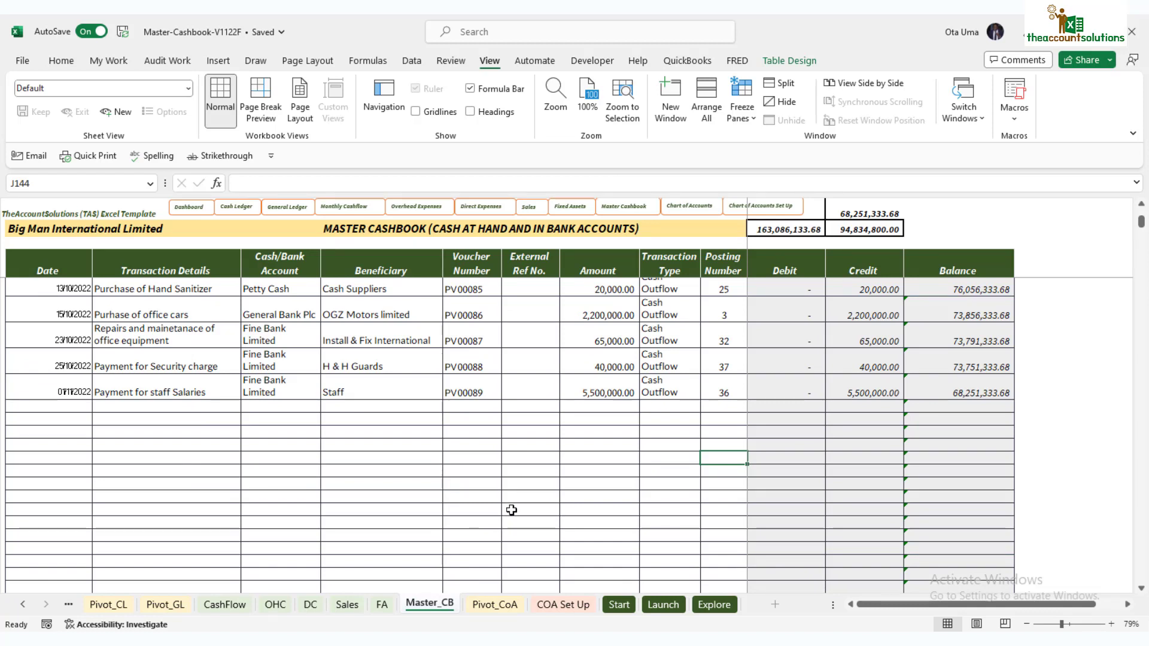
{"action": "mouse_move", "coordinate": [519, 575]}
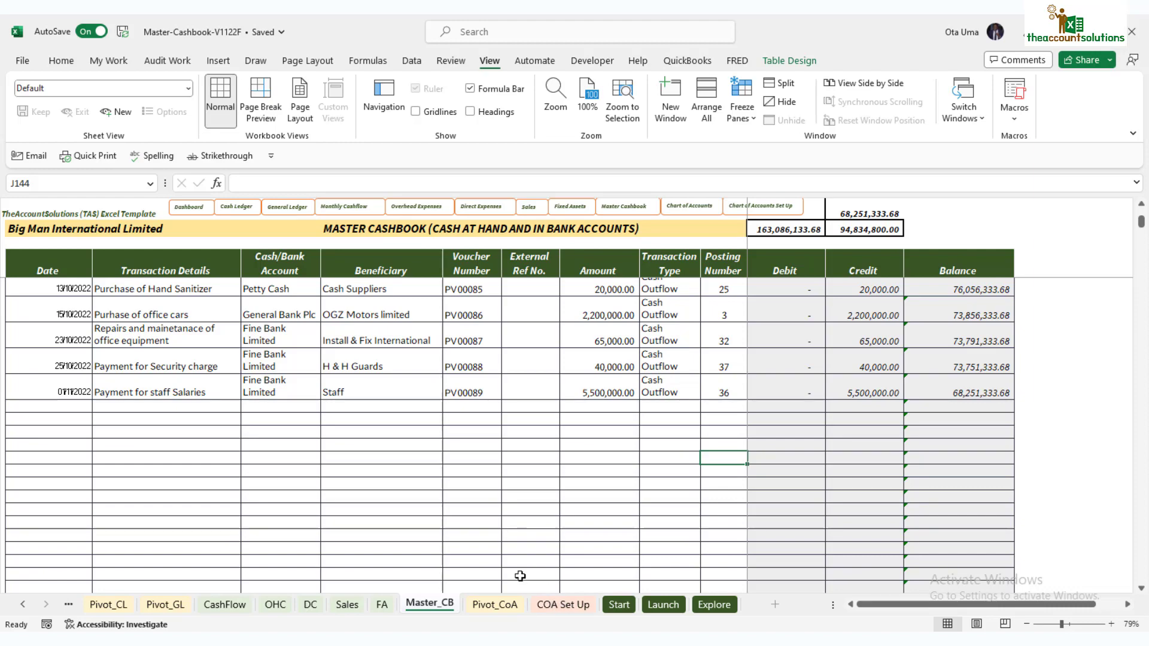
{"action": "scroll", "scroll_direction": "up", "scroll_amount": 3}
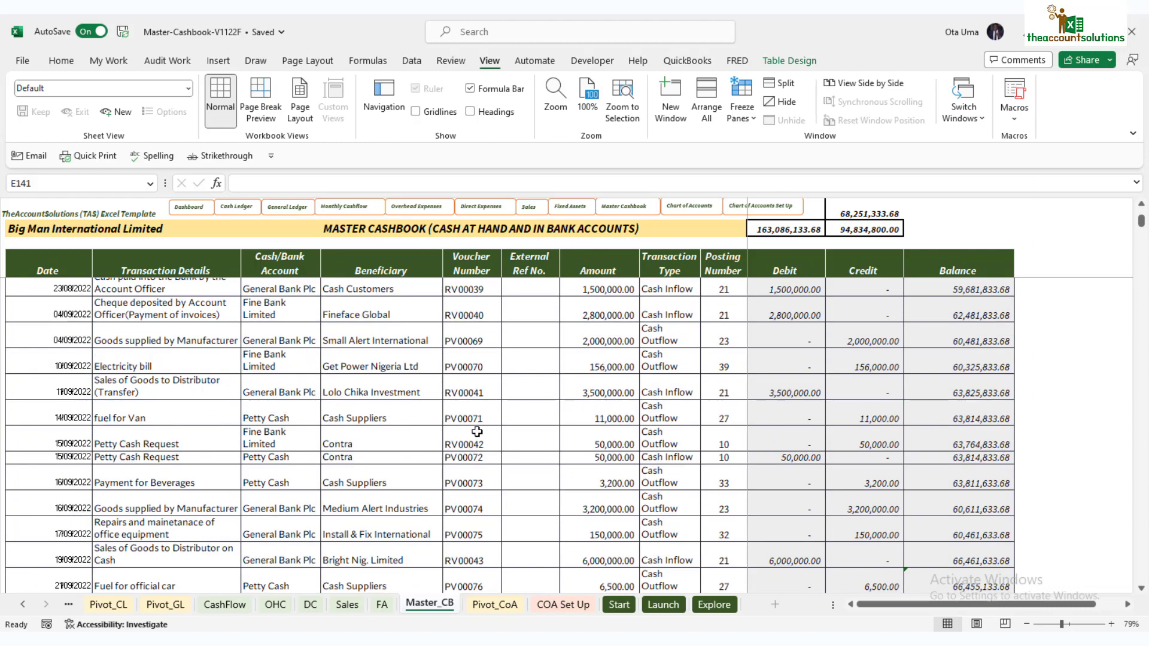
{"action": "scroll", "scroll_direction": "down", "scroll_amount": 3}
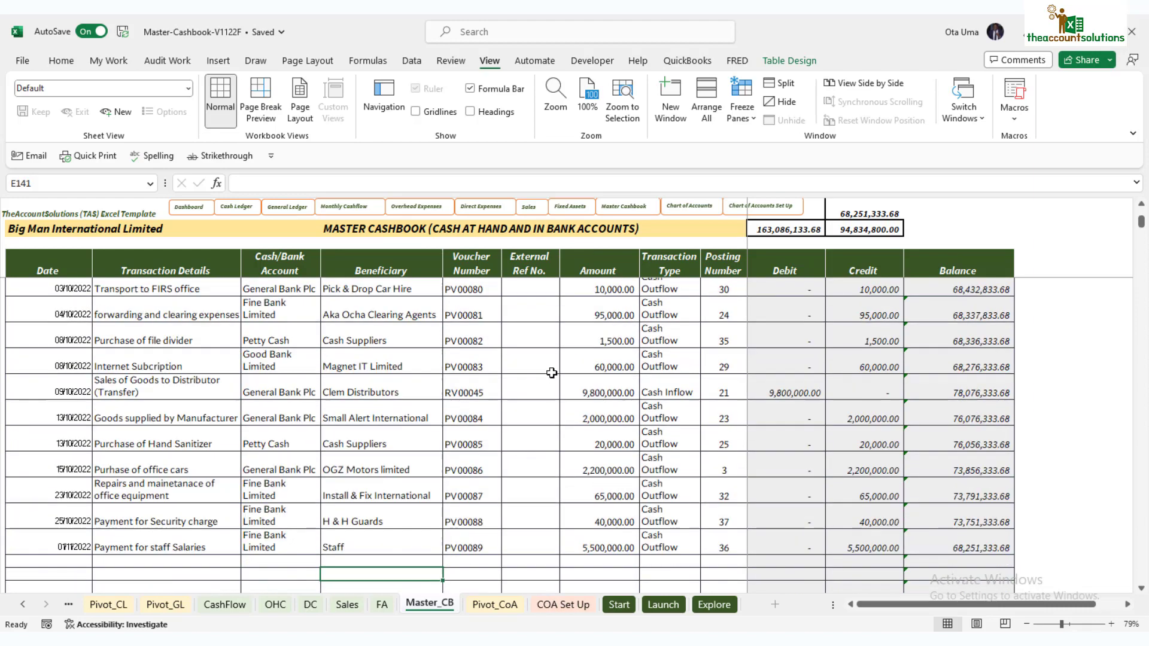
{"action": "scroll", "scroll_direction": "down", "scroll_amount": 3}
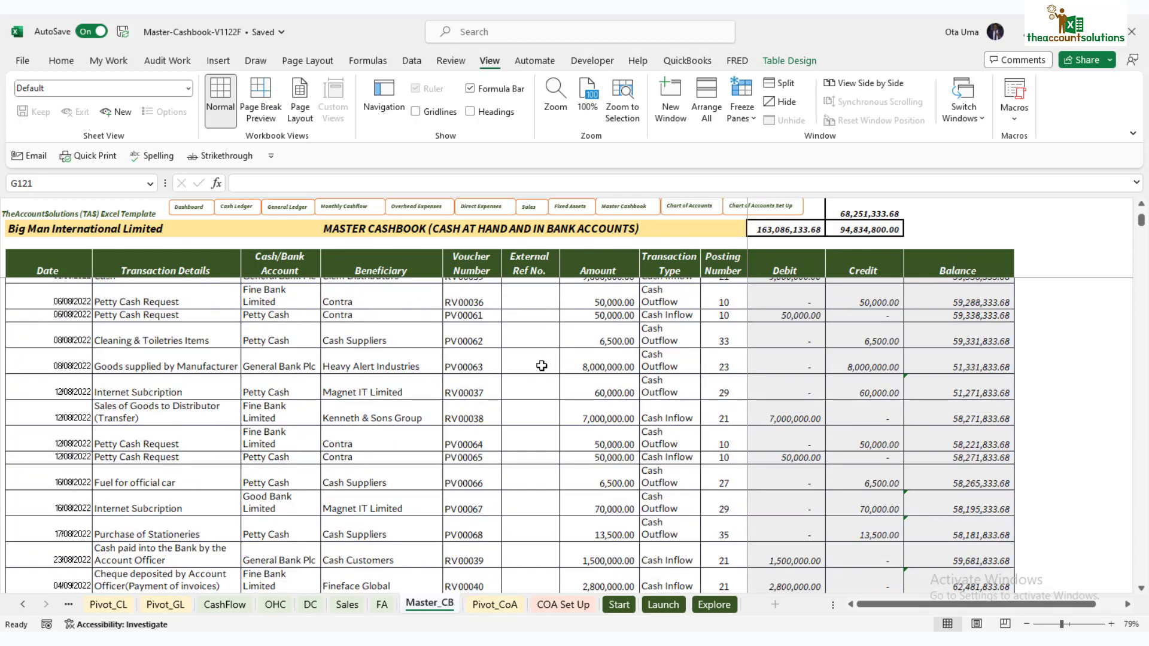
{"action": "scroll", "scroll_direction": "down", "scroll_amount": 3}
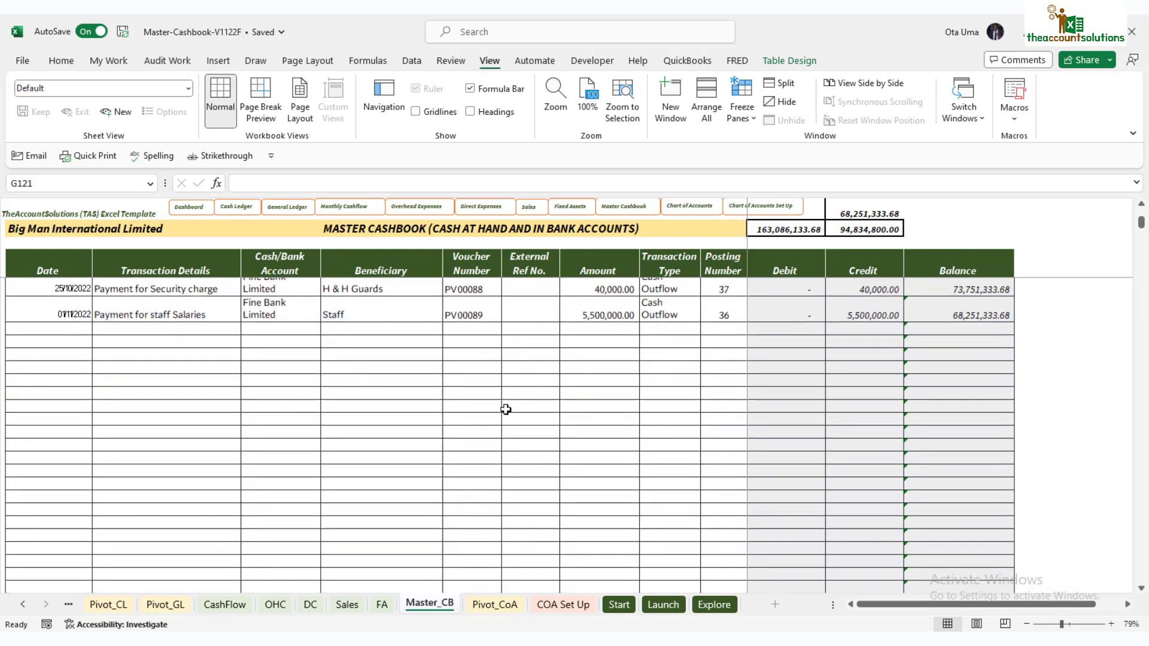
{"action": "mouse_move", "coordinate": [50, 331]}
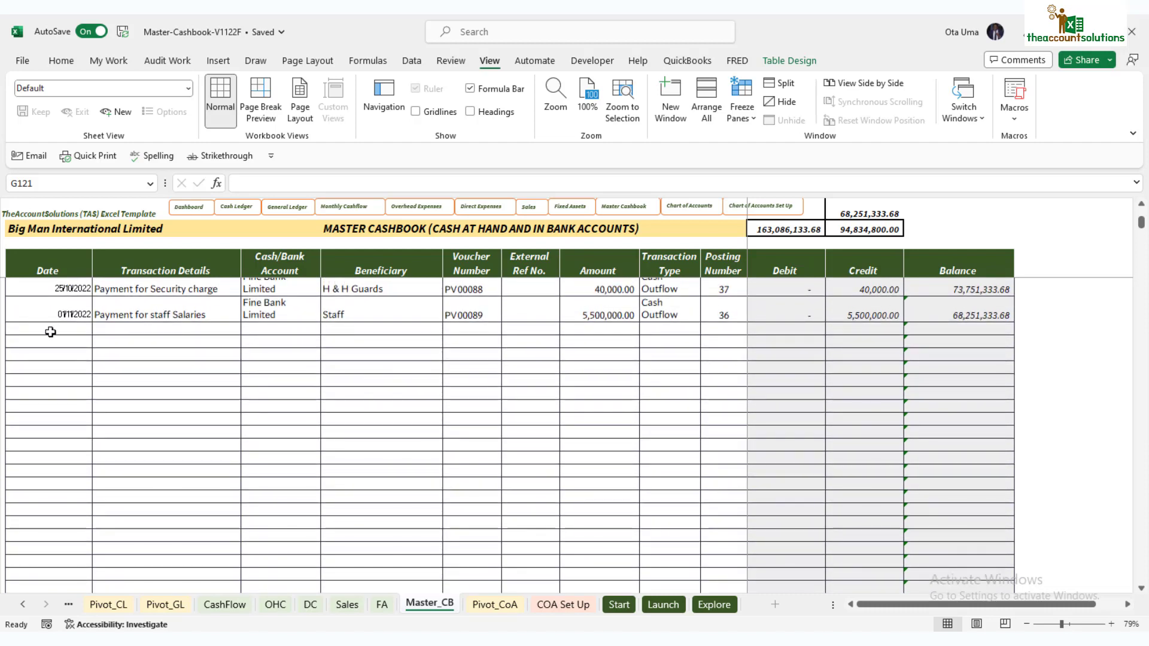
{"action": "left_click", "coordinate": [46, 328]}
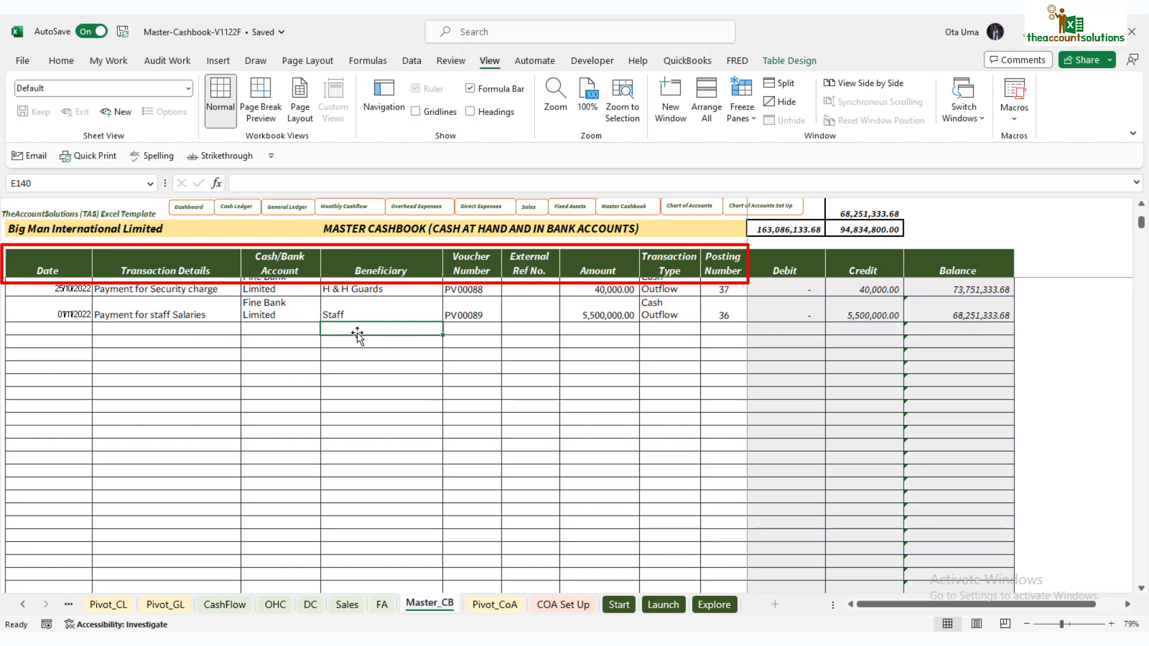
{"action": "left_click", "coordinate": [472, 329]}
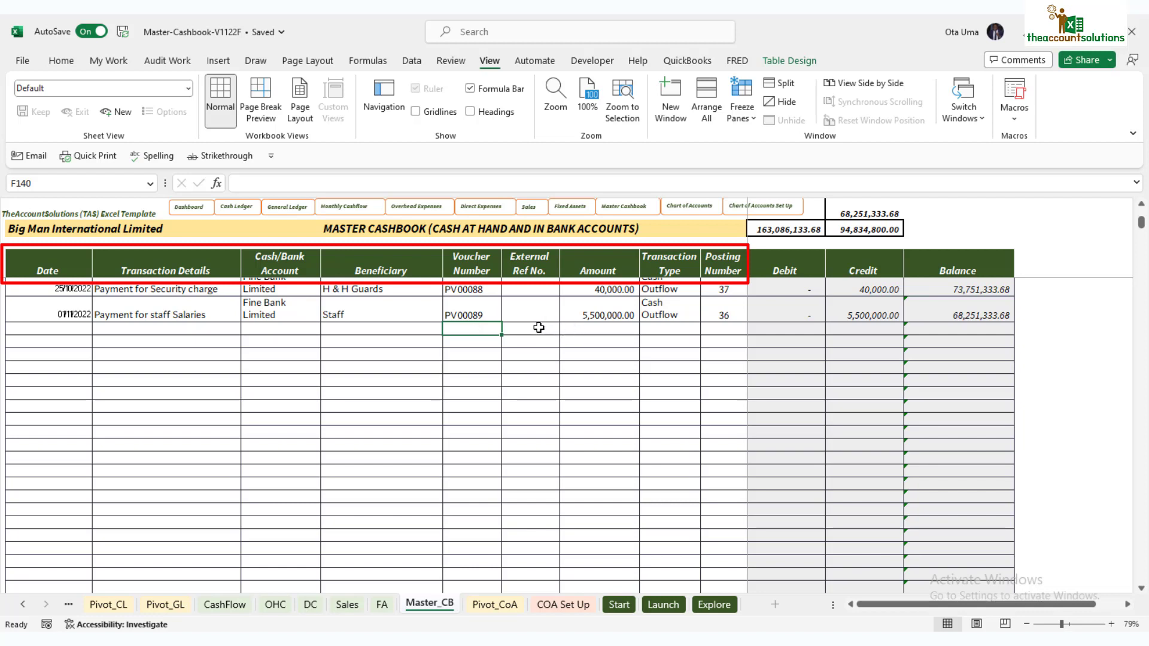
{"action": "left_click", "coordinate": [597, 328]}
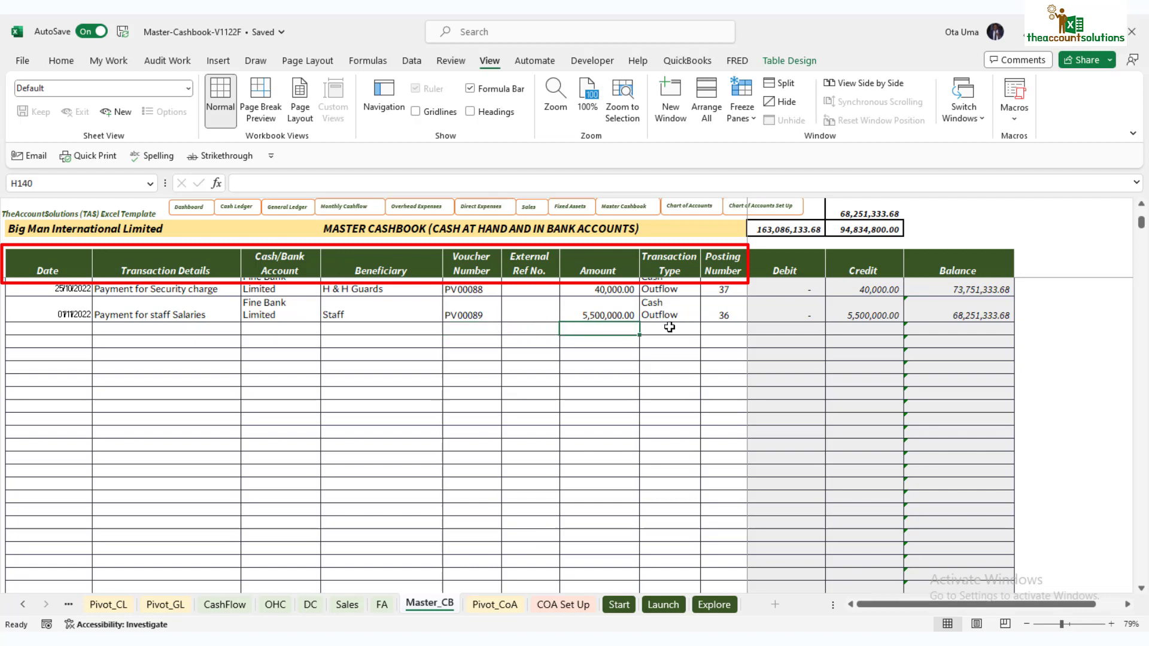
{"action": "left_click", "coordinate": [705, 329]}
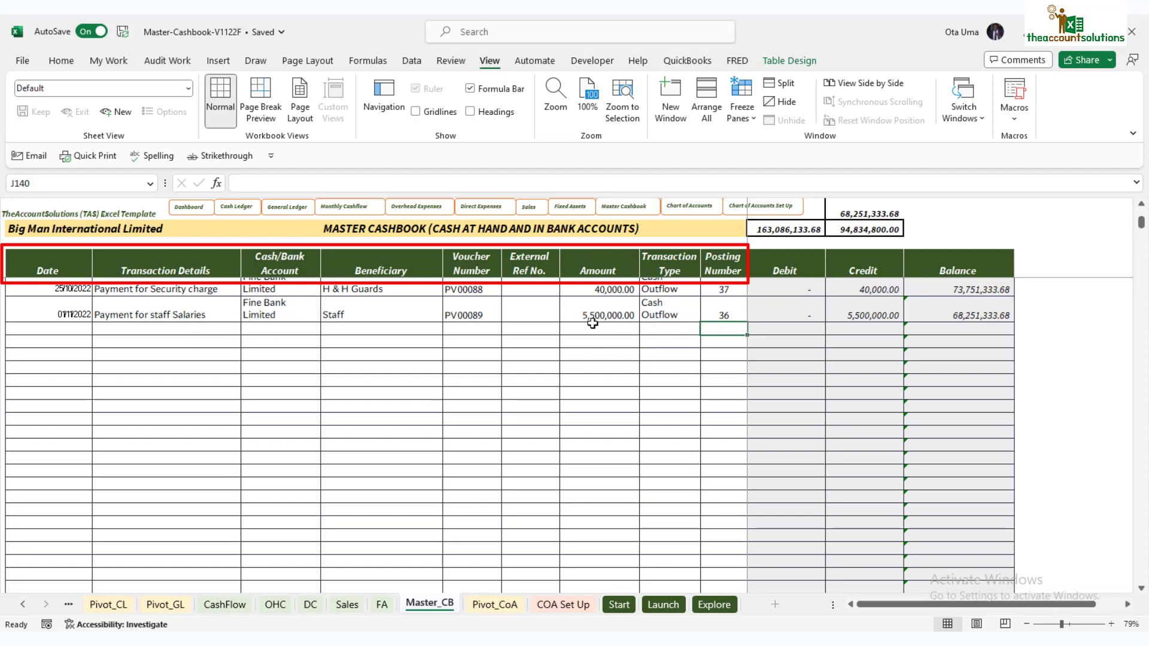
{"action": "scroll", "scroll_direction": "down", "scroll_amount": 3}
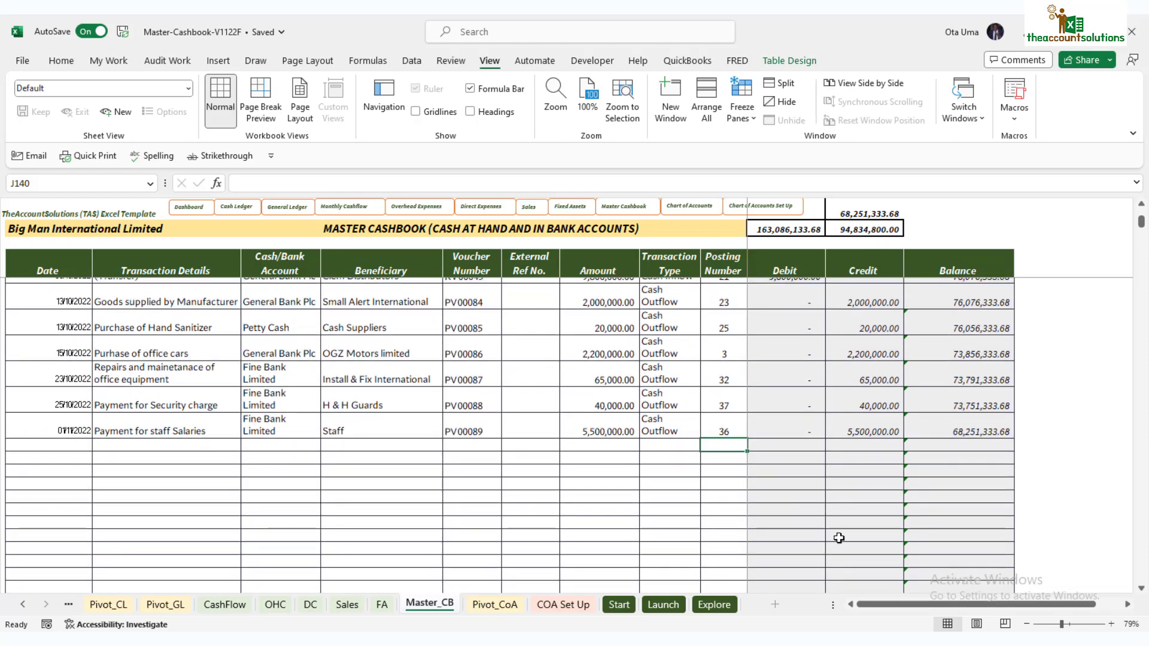
Step: Enter 03/11/2022 and 'Receipts of Payments from Debtors' in the next empty row
{"action": "left_click", "coordinate": [48, 446]}
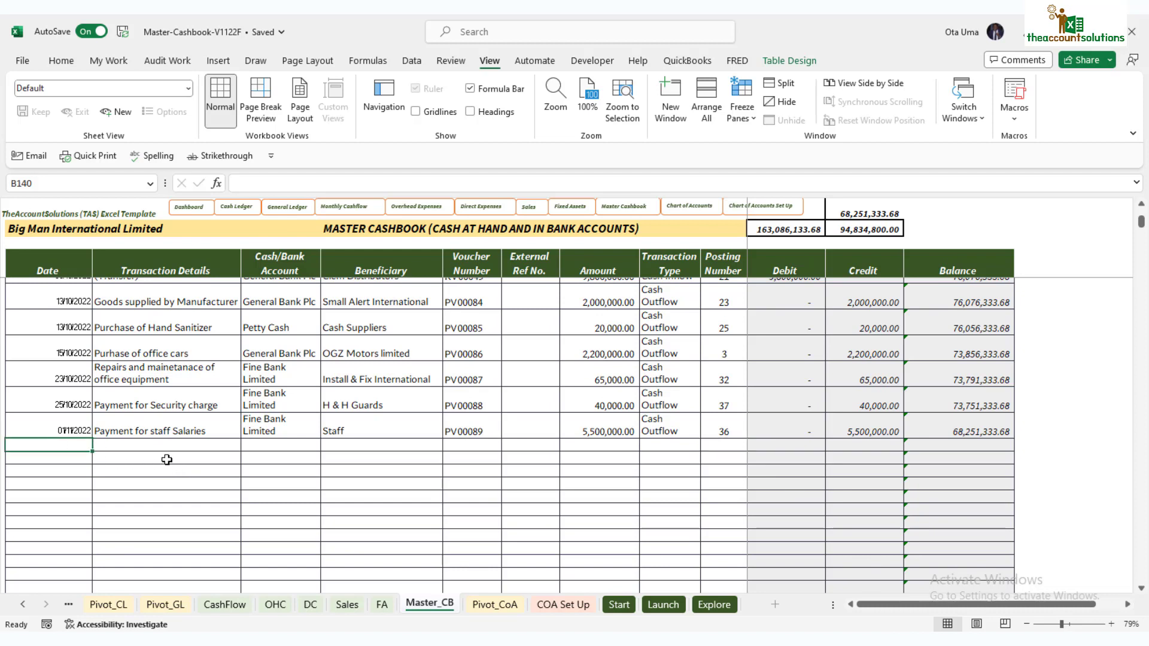
{"action": "type", "text": "1/"}
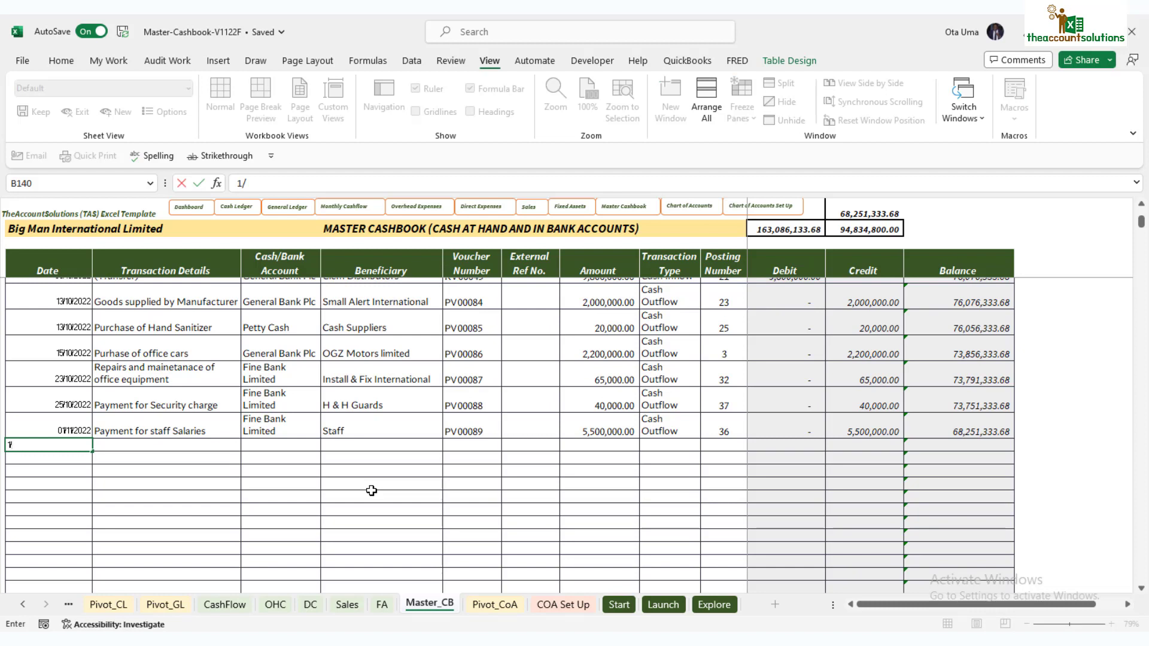
{"action": "type", "text": "3/1"}
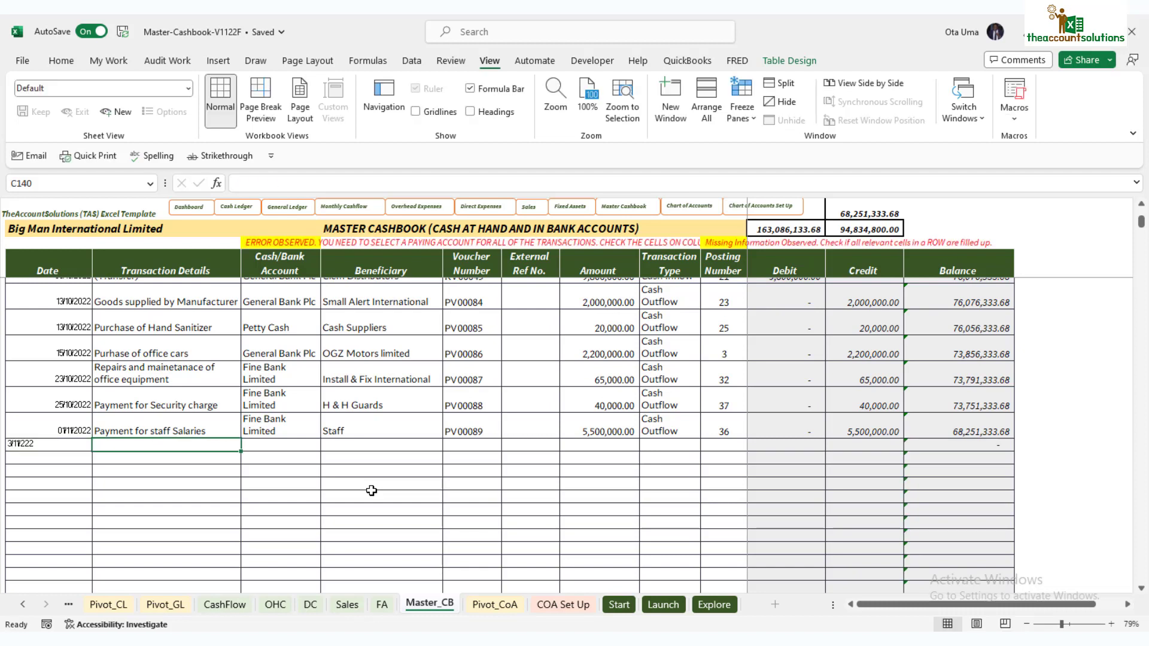
{"action": "left_click", "coordinate": [46, 444]}
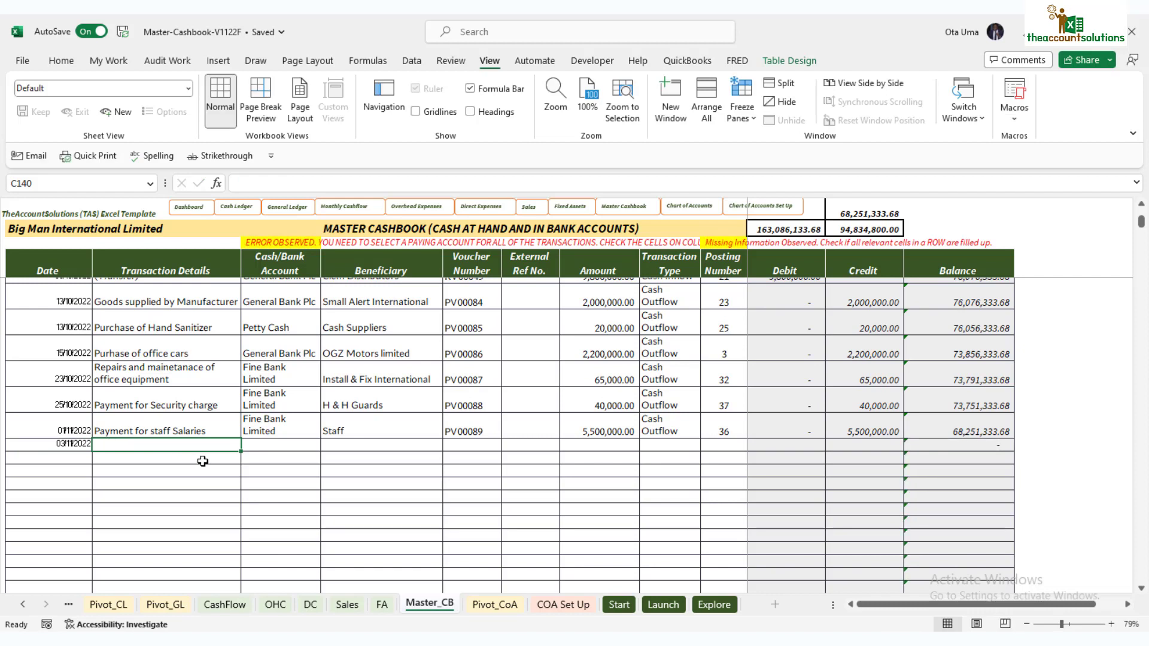
{"action": "type", "text": "Receipts of Payments from Debtors"}
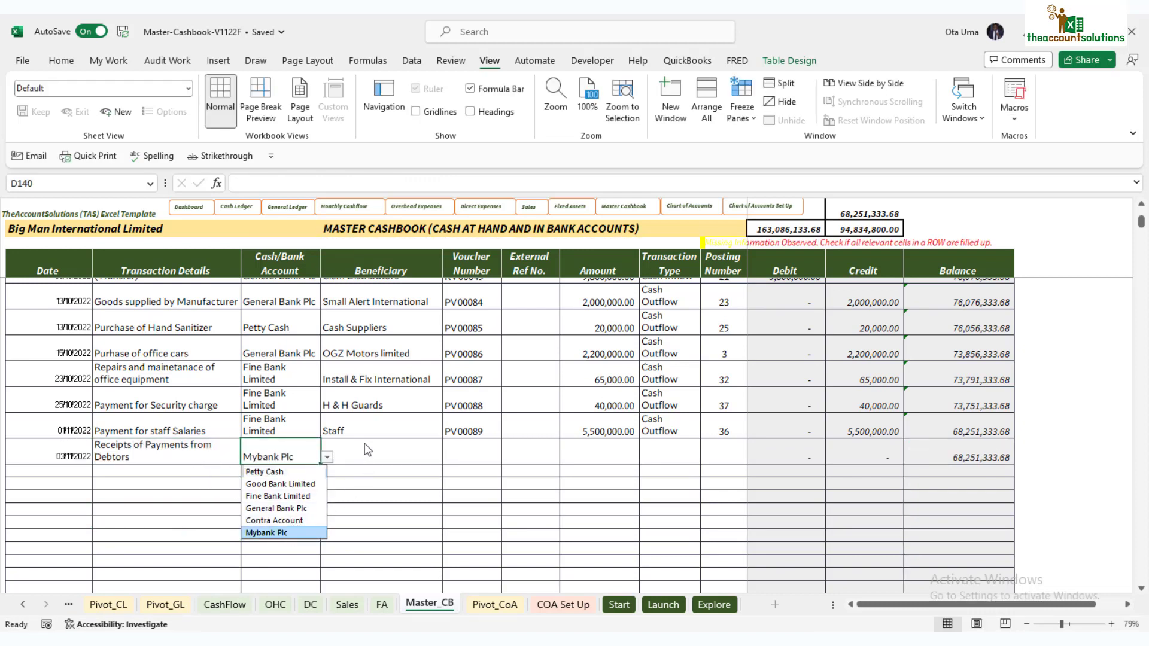
Step: Enter beneficiary WhyMe Enterprises and start the voucher number with RV
{"action": "left_click", "coordinate": [266, 533]}
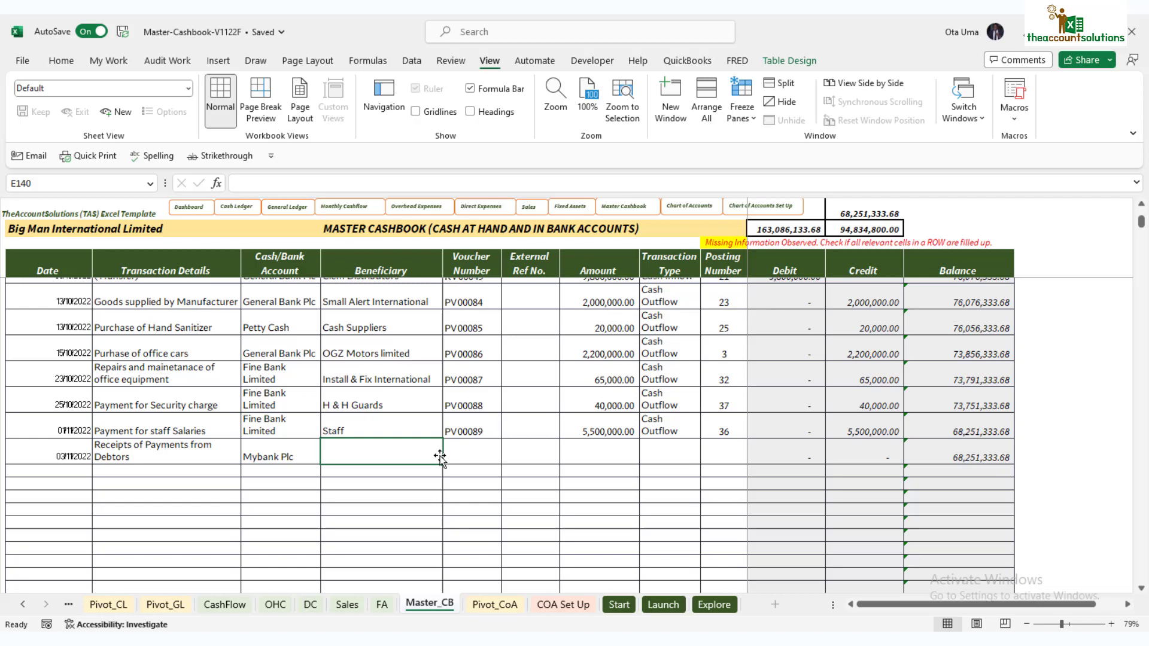
{"action": "type", "text": "WhyMe Enterprises"}
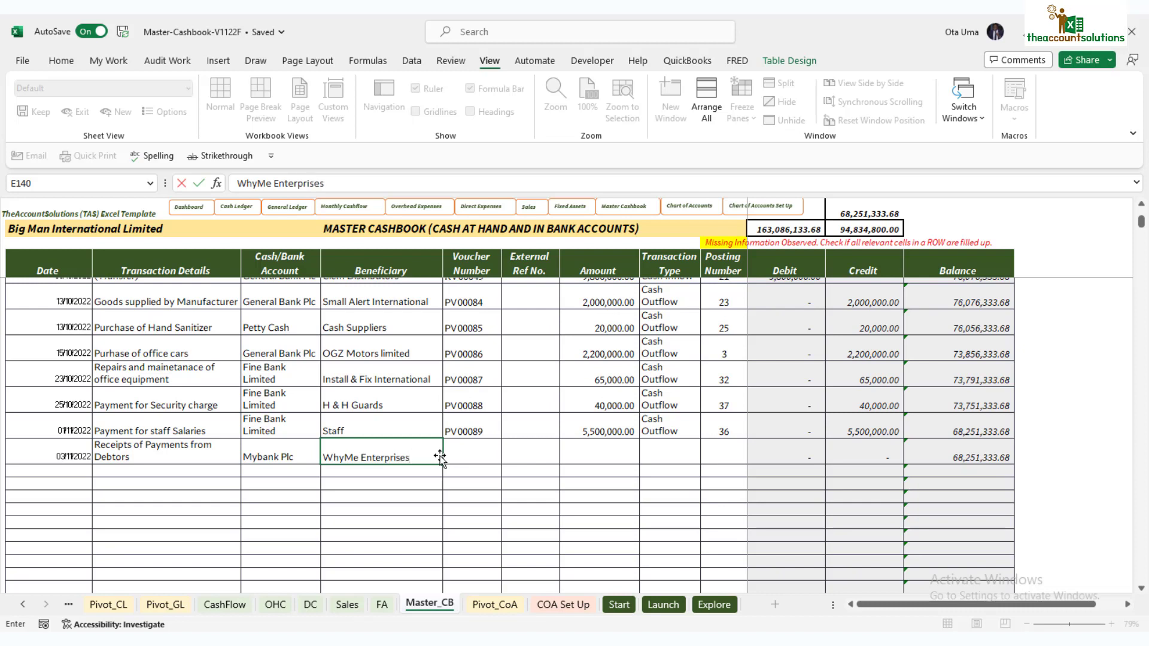
{"action": "left_click", "coordinate": [471, 455]}
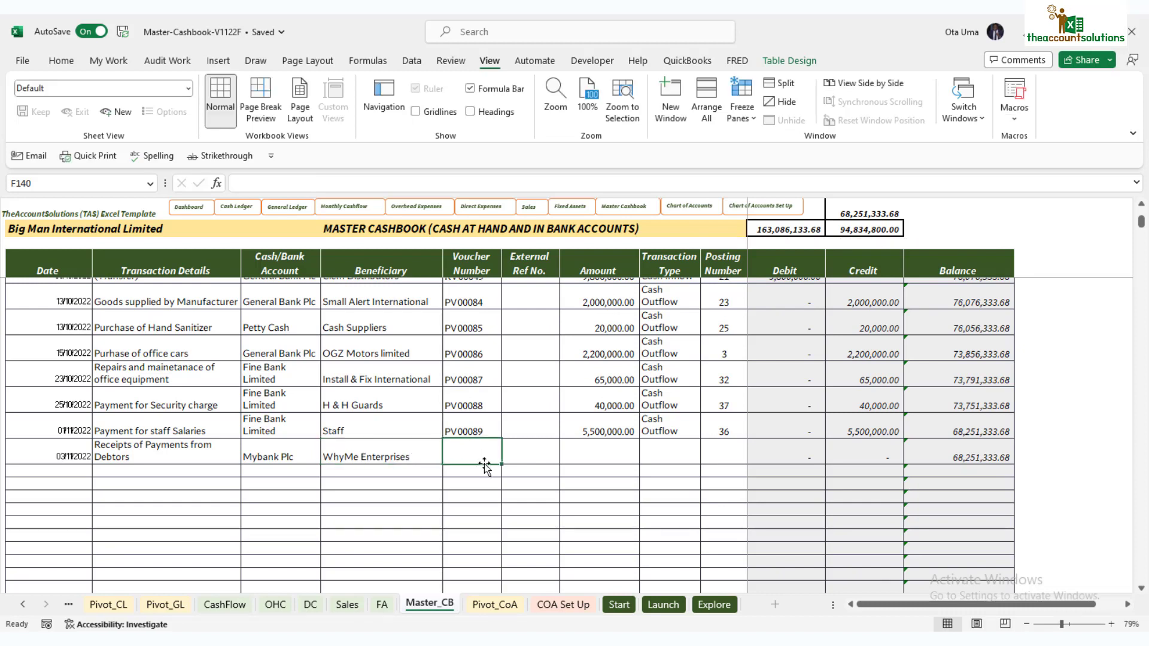
{"action": "type", "text": "RV"}
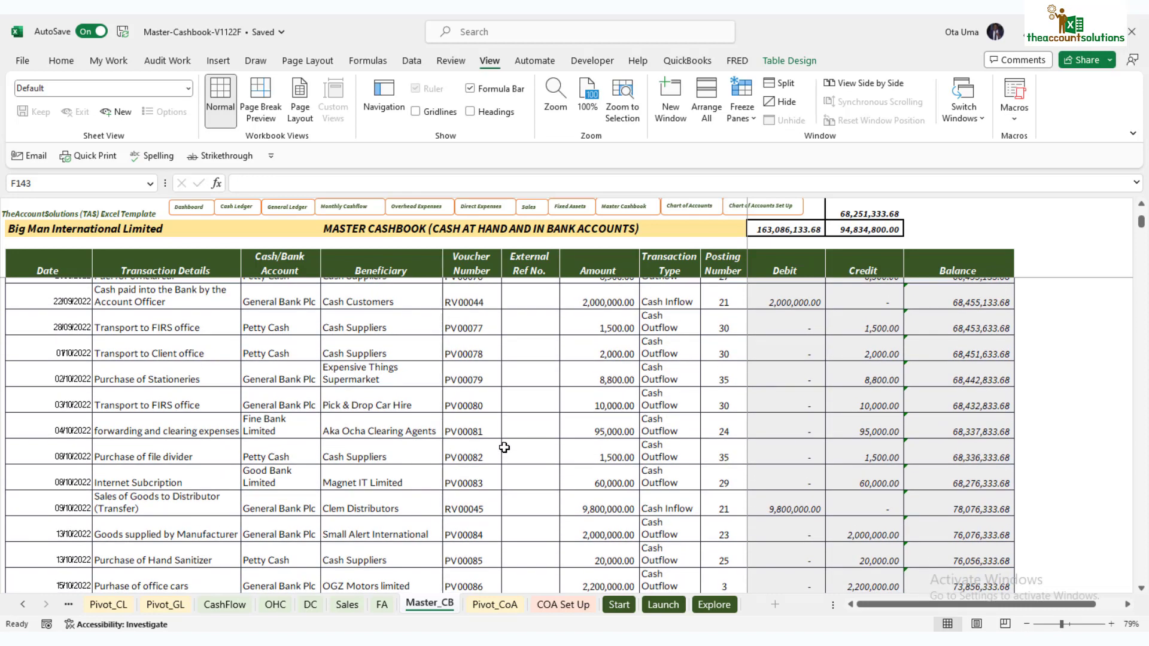
Step: Enter amount 2,769,000 as a Cash Inflow and select the Posting Number cell
{"action": "scroll", "scroll_direction": "down", "scroll_amount": 3}
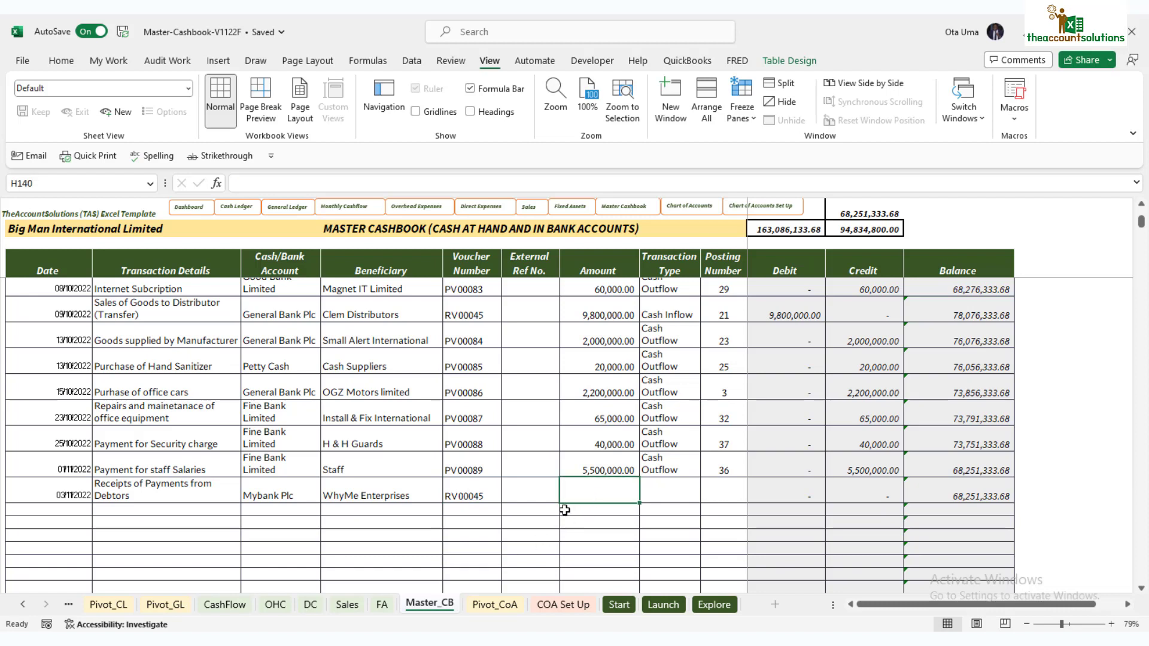
{"action": "type", "text": "2"}
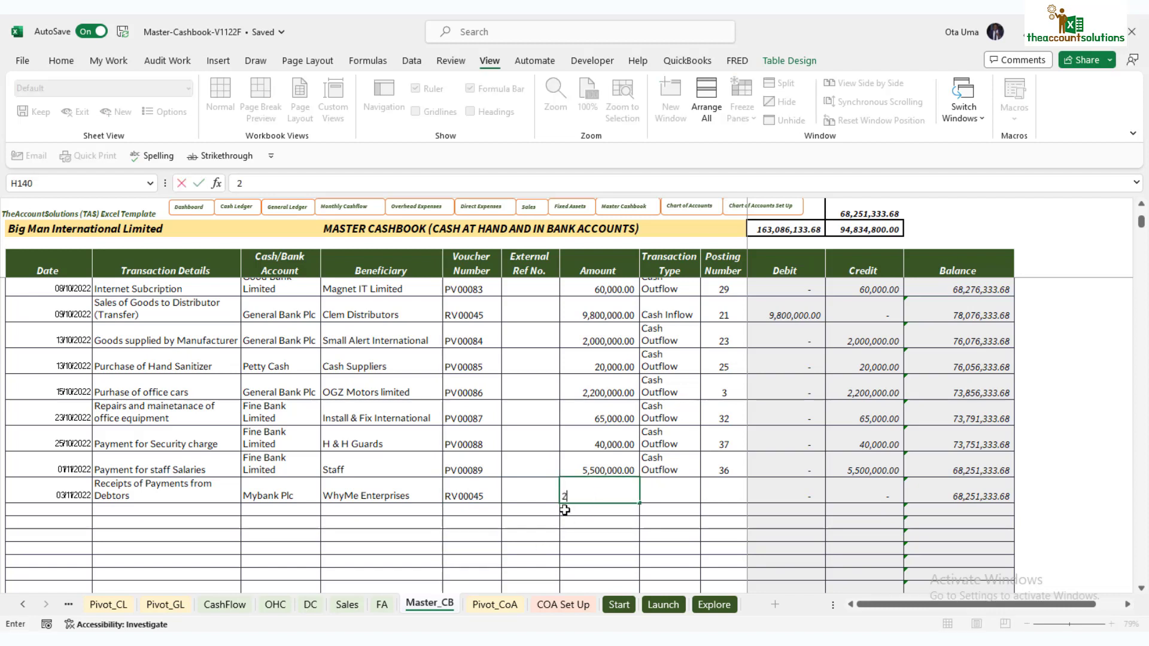
{"action": "type", "text": "769"}
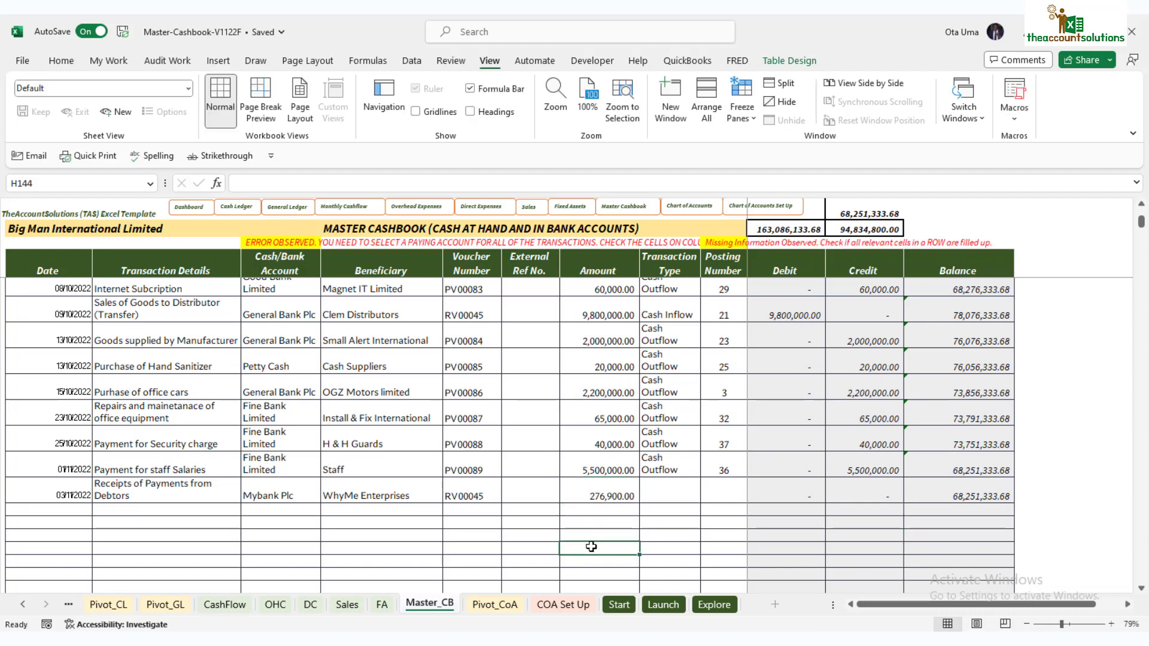
{"action": "type", "text": "276900"}
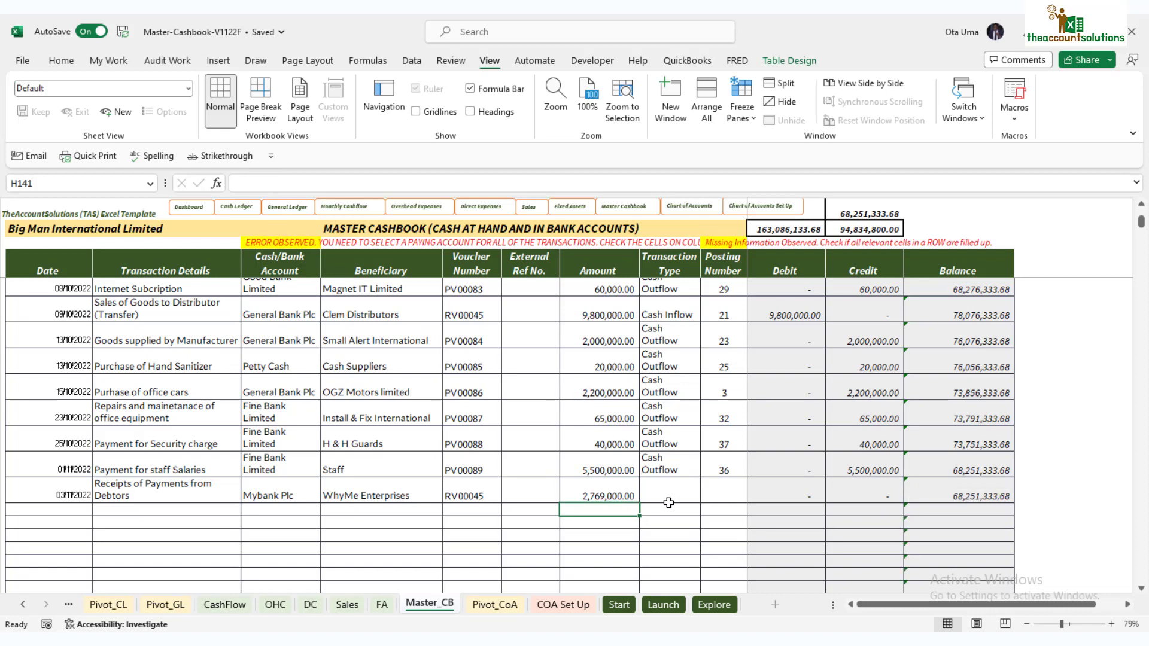
{"action": "mouse_move", "coordinate": [675, 486]}
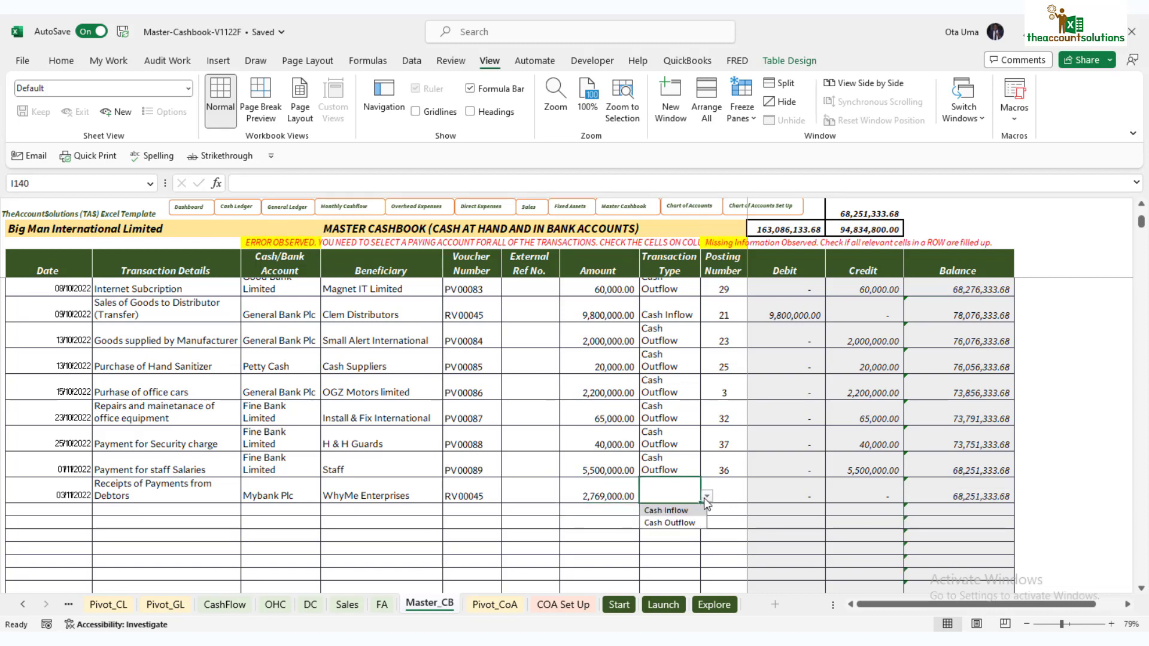
{"action": "left_click", "coordinate": [665, 510]}
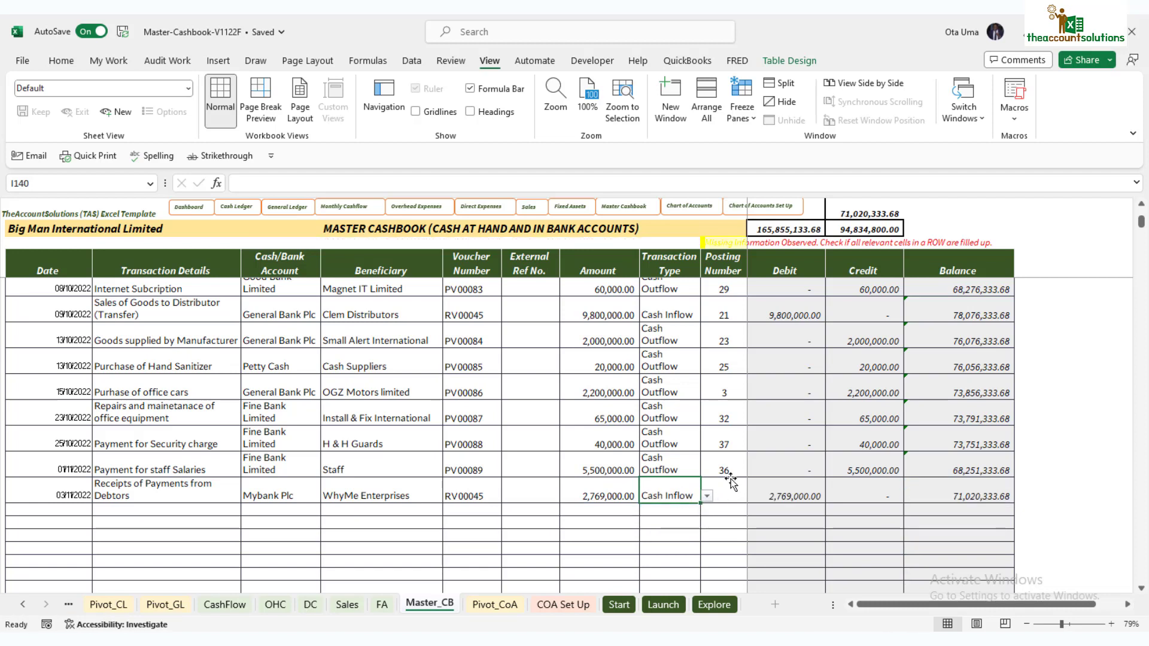
{"action": "left_click", "coordinate": [722, 496]}
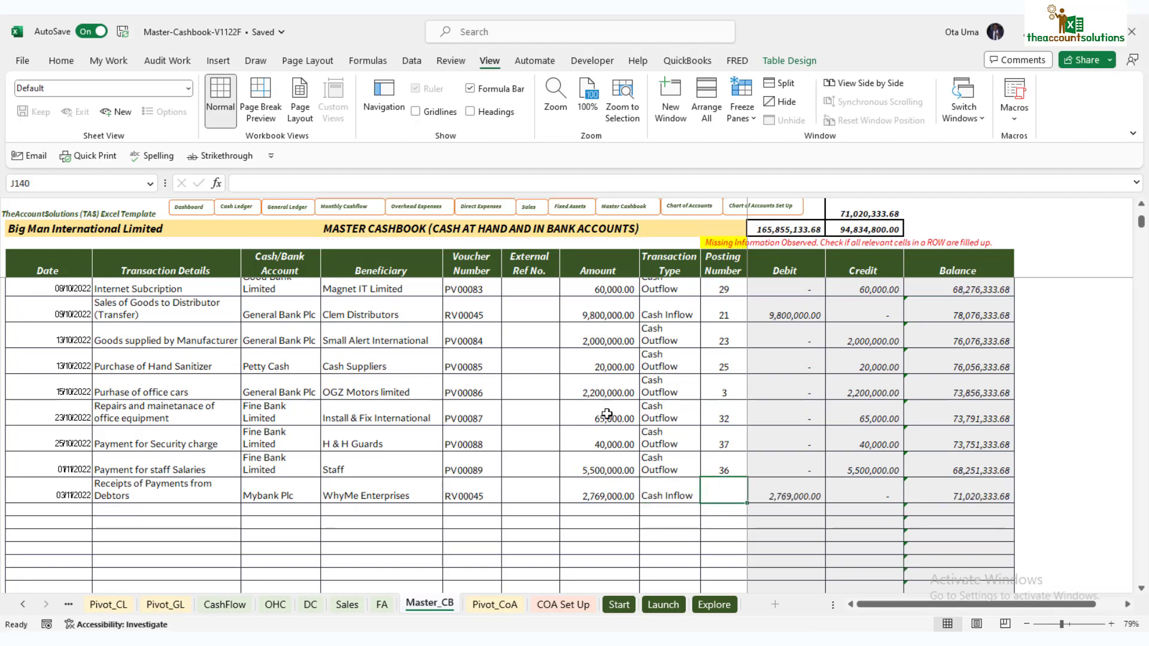
{"action": "mouse_move", "coordinate": [519, 582]}
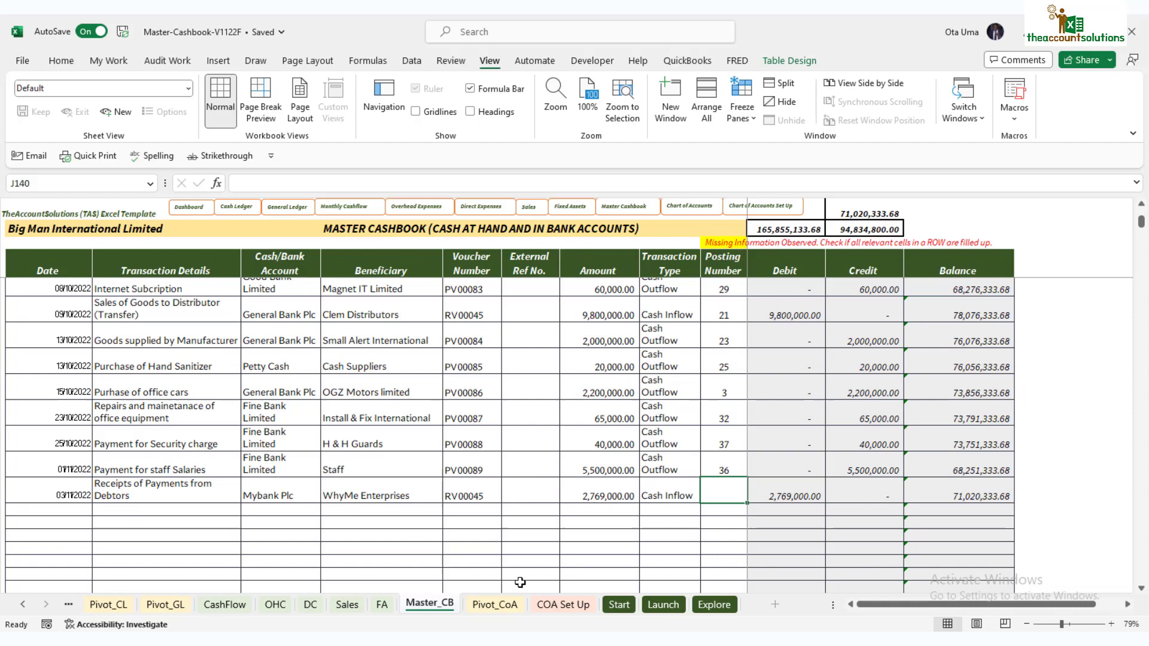
{"action": "left_click", "coordinate": [493, 604]}
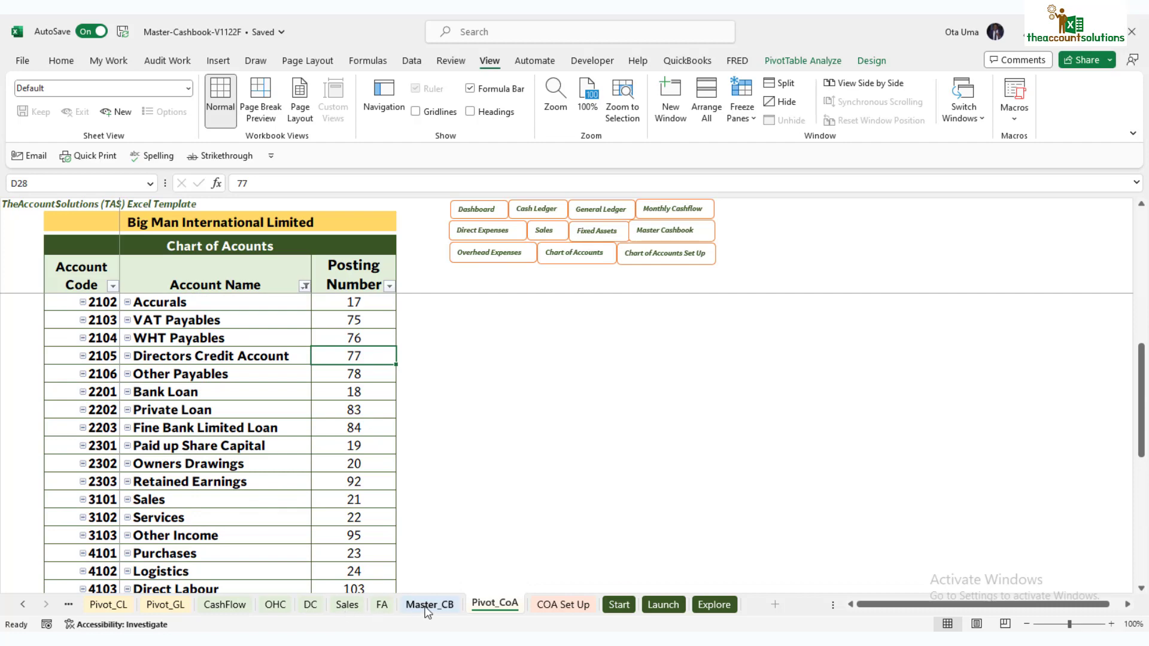
Step: Switch to the Master_CB tab, which shows the January 2022 opening balances
{"action": "left_click", "coordinate": [430, 604]}
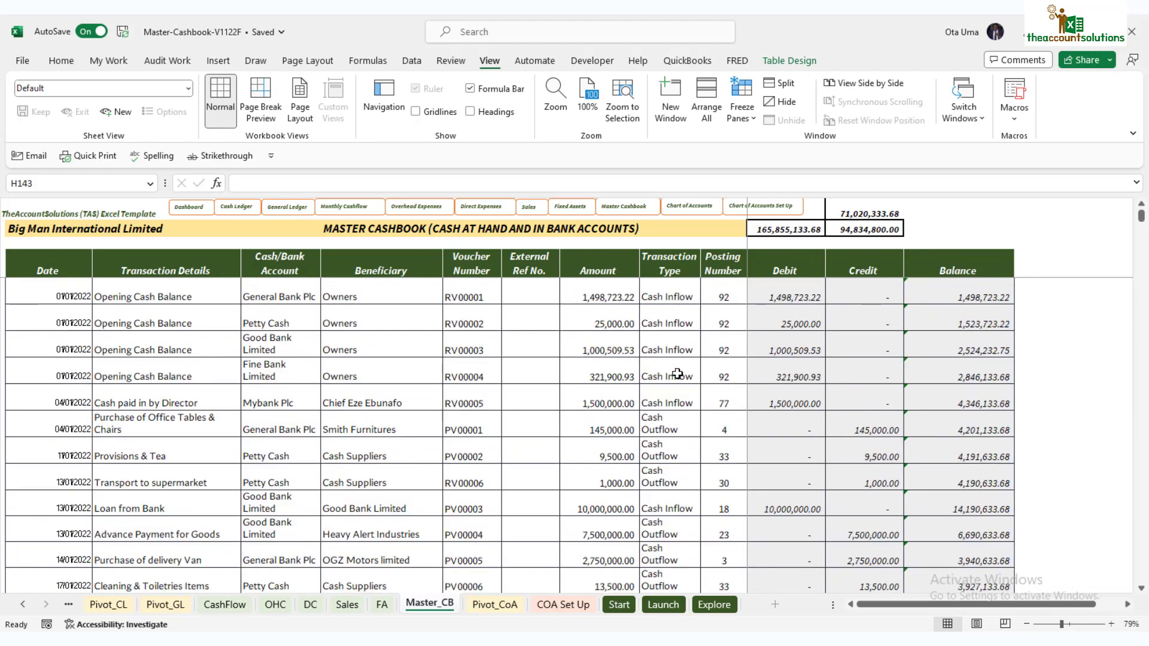
Step: Scroll down to the 03/11/2022 WhyMe receipt row showing posting number 21
{"action": "scroll", "scroll_direction": "down", "scroll_amount": 3}
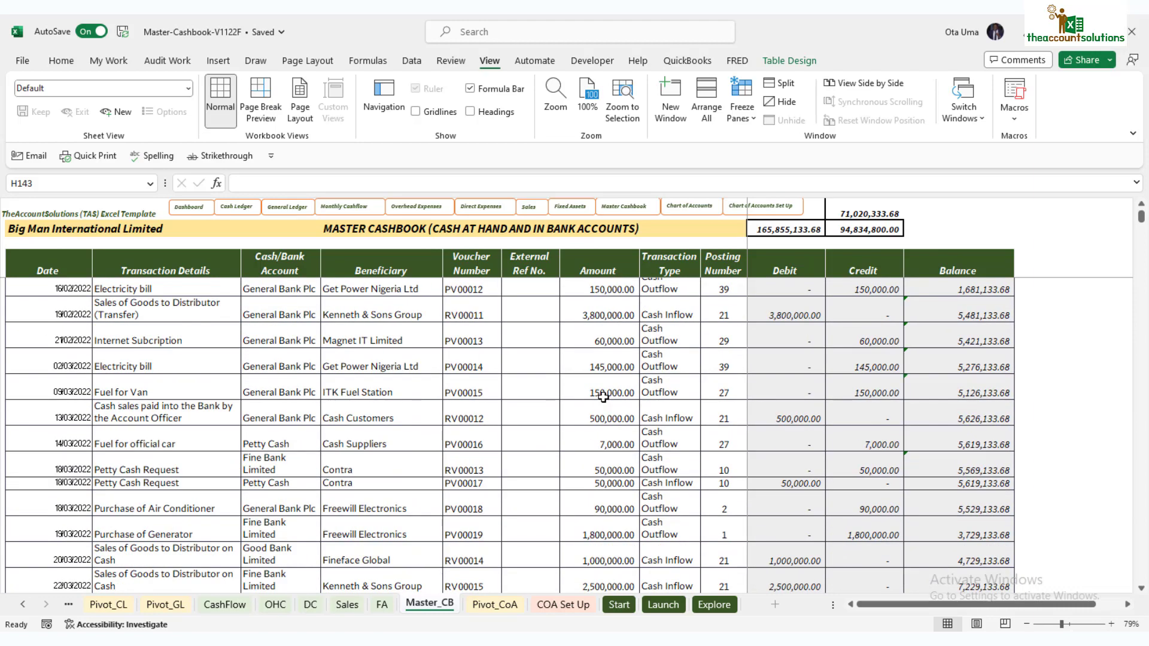
{"action": "scroll", "scroll_direction": "down", "scroll_amount": 3}
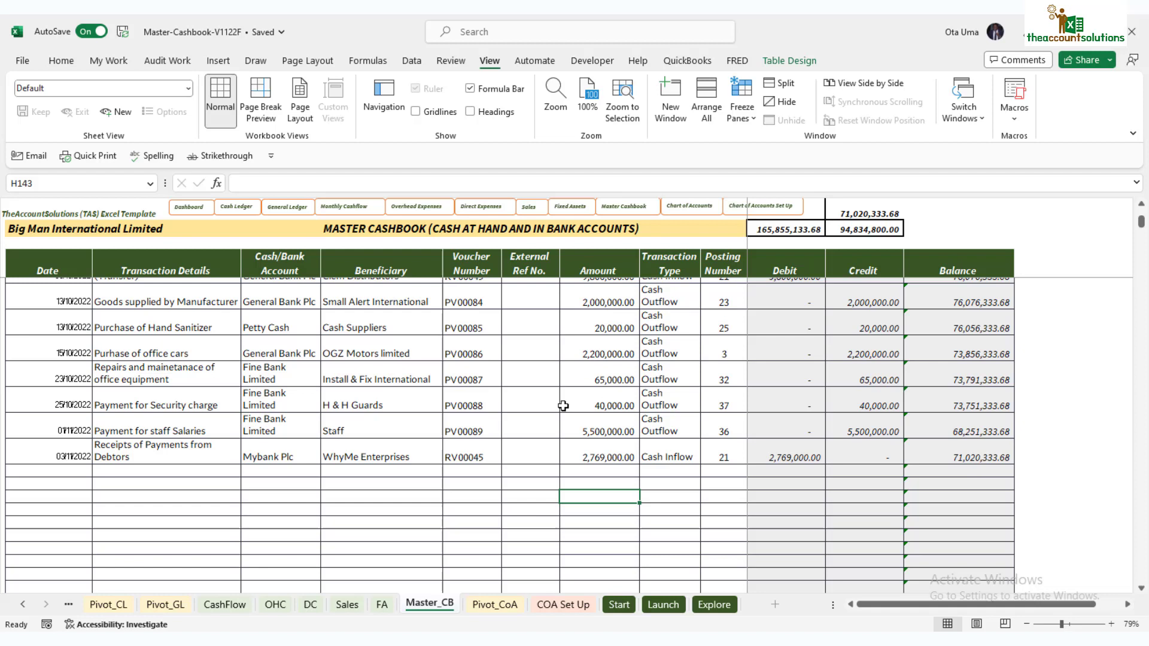
{"action": "mouse_move", "coordinate": [511, 444]}
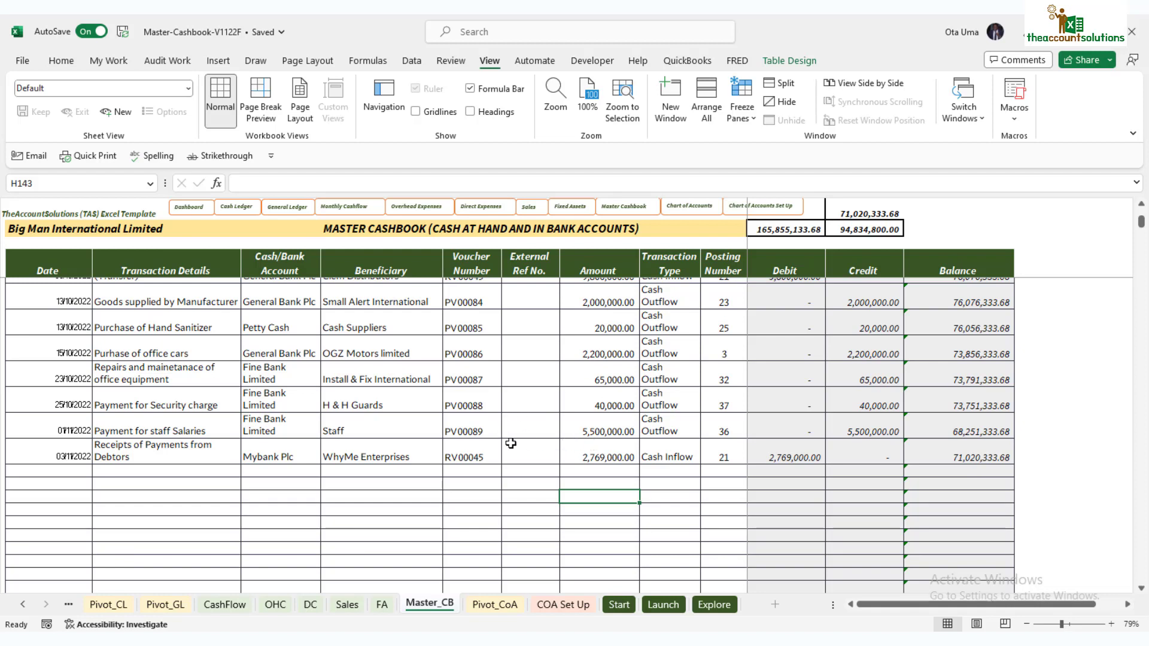
{"action": "mouse_move", "coordinate": [54, 484]}
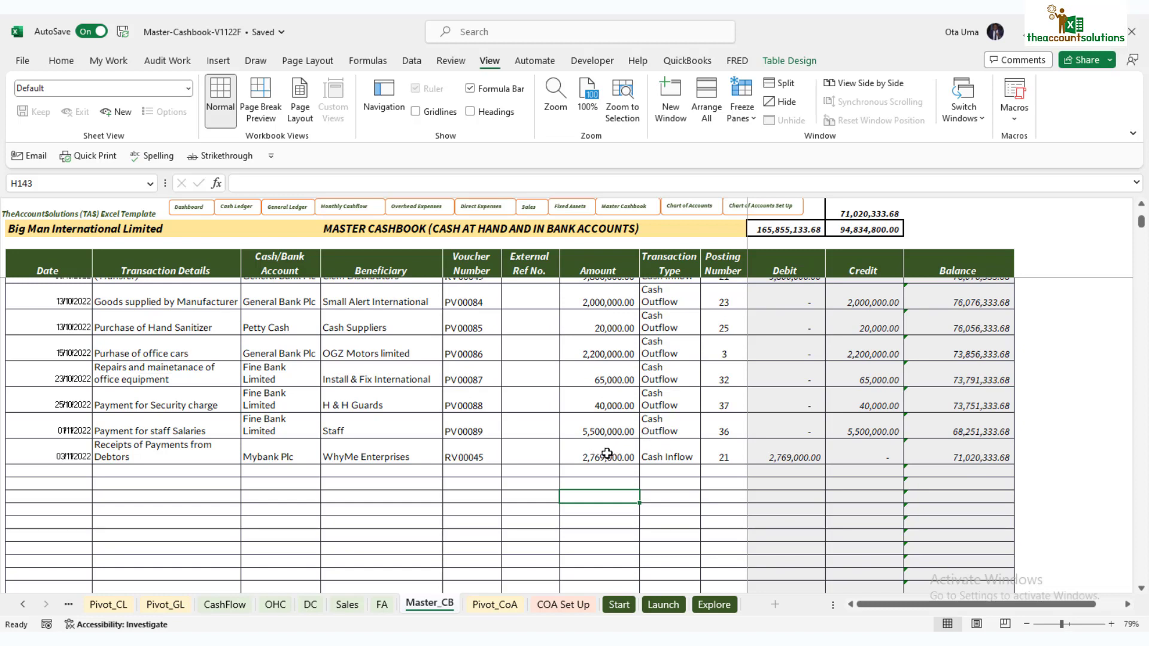
{"action": "mouse_move", "coordinate": [665, 449]}
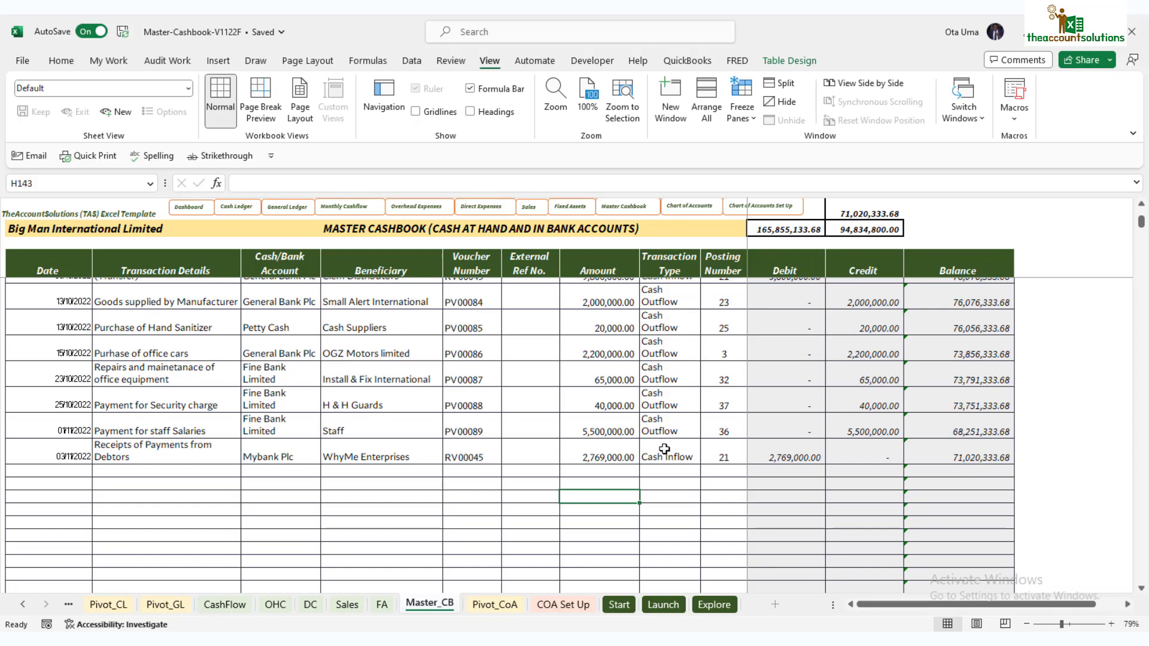